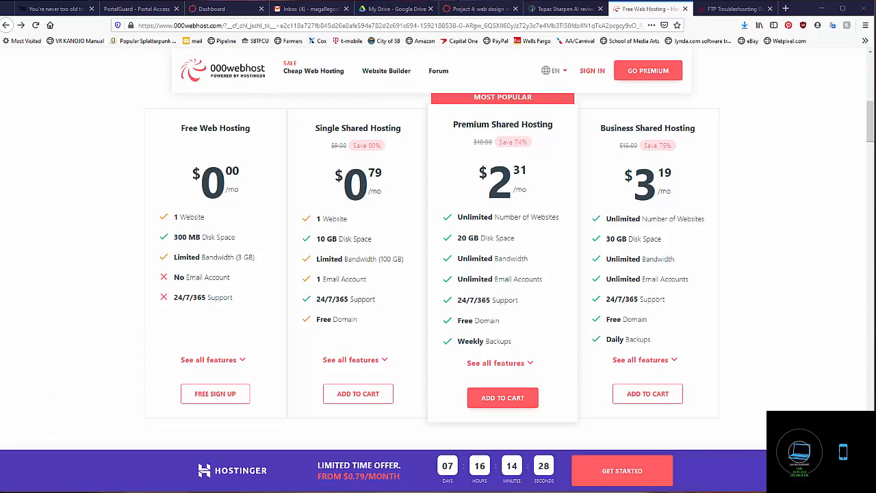
mouse_move(843, 378)
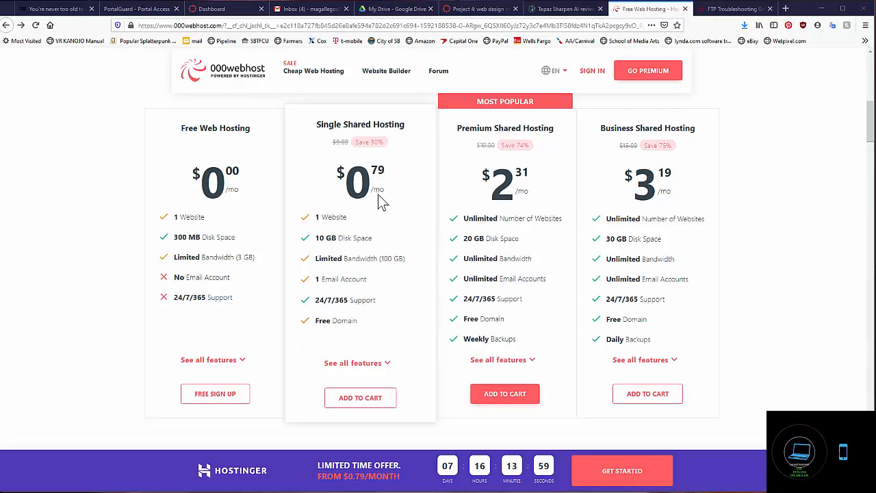
mouse_move(399, 227)
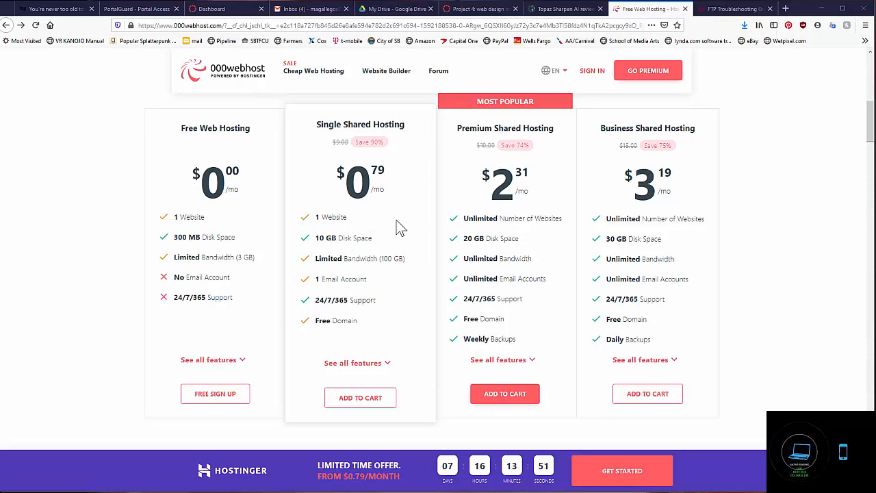
mouse_move(424, 224)
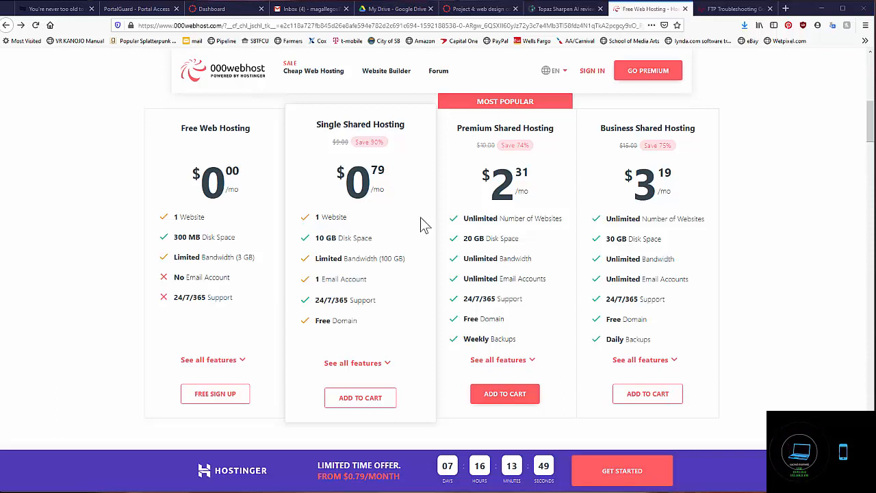
mouse_move(350, 321)
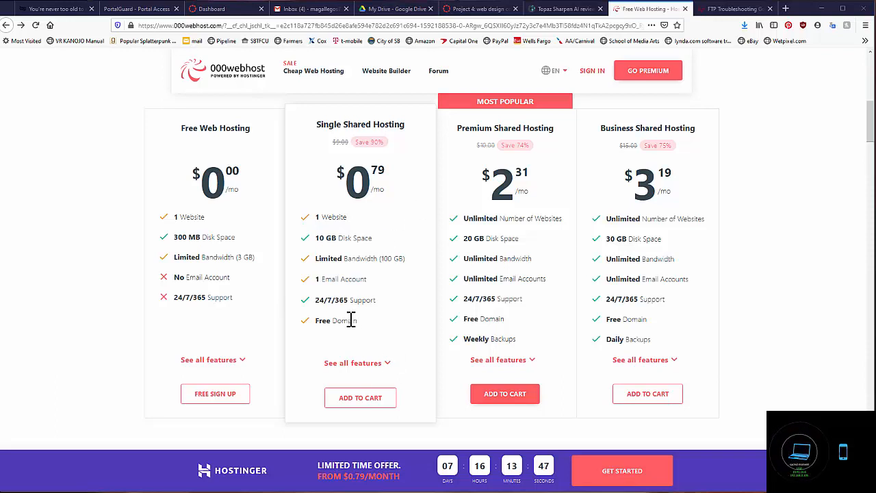
mouse_move(353, 323)
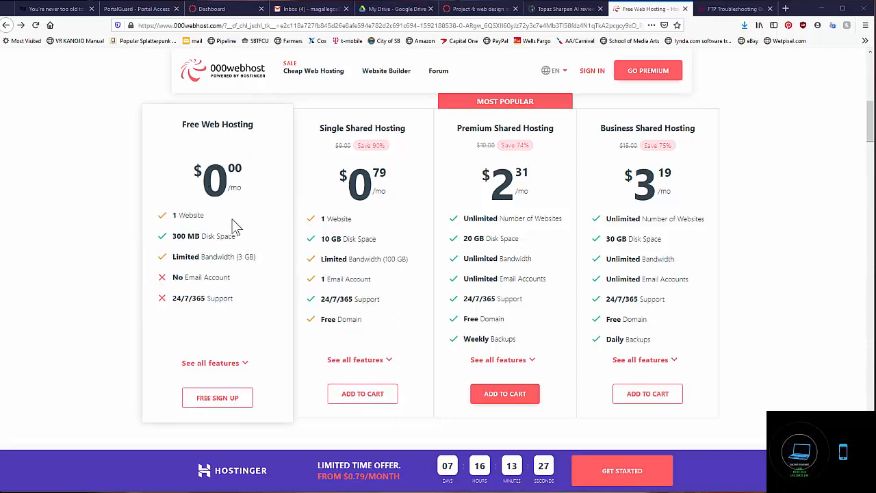
mouse_move(214, 363)
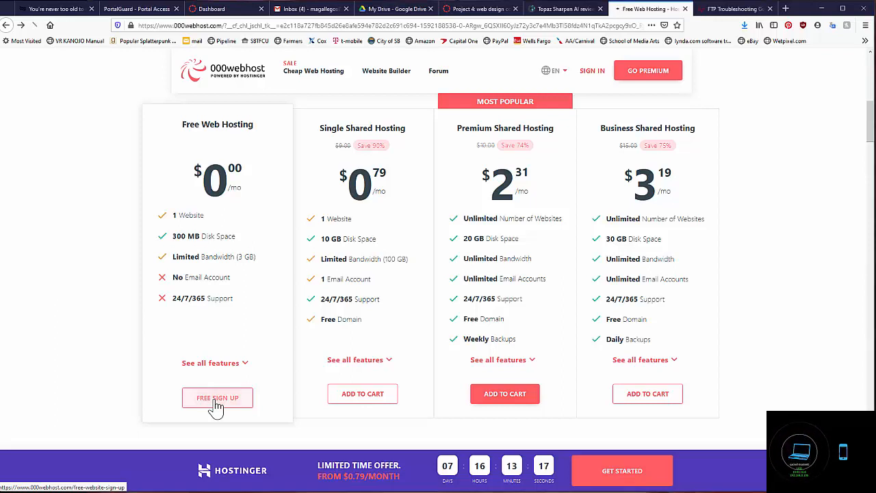
Sign up for the free hosting plan and skip the getting-started intro to the Panel
click(216, 397)
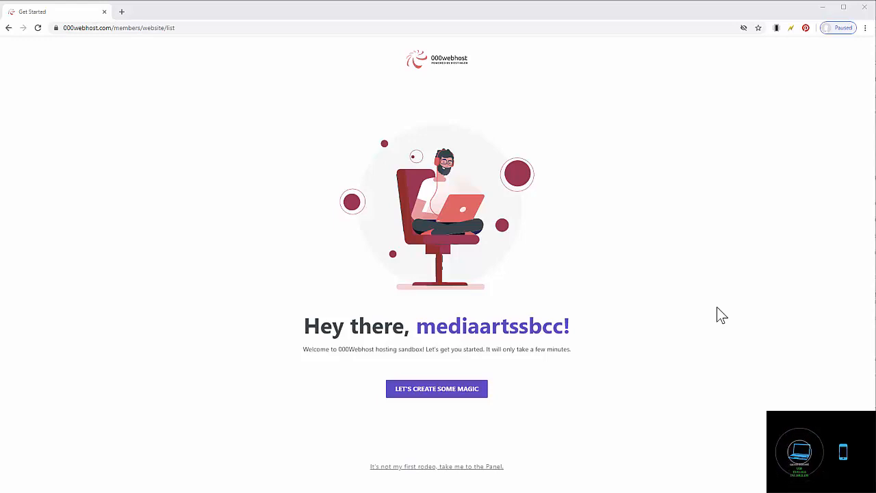
mouse_move(249, 271)
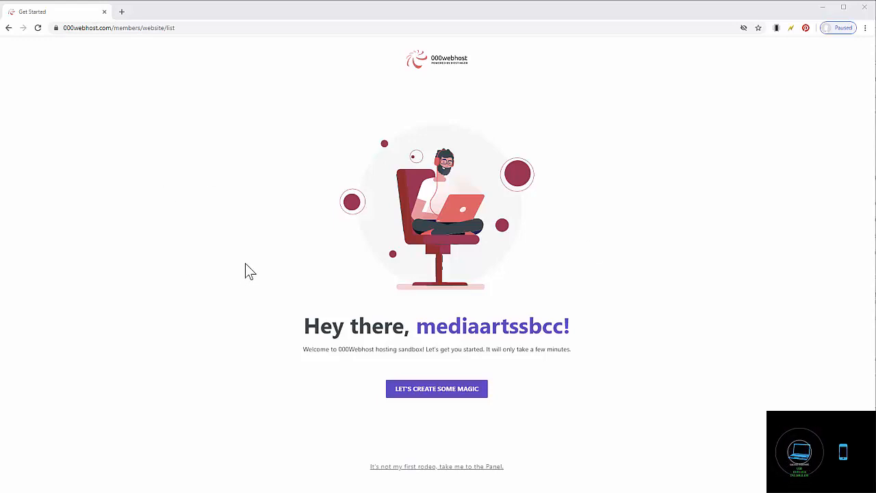
mouse_move(628, 318)
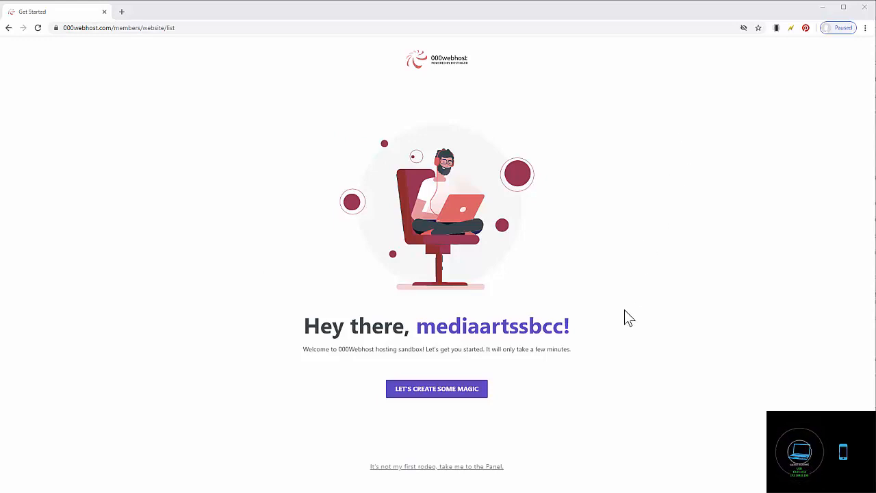
mouse_move(527, 383)
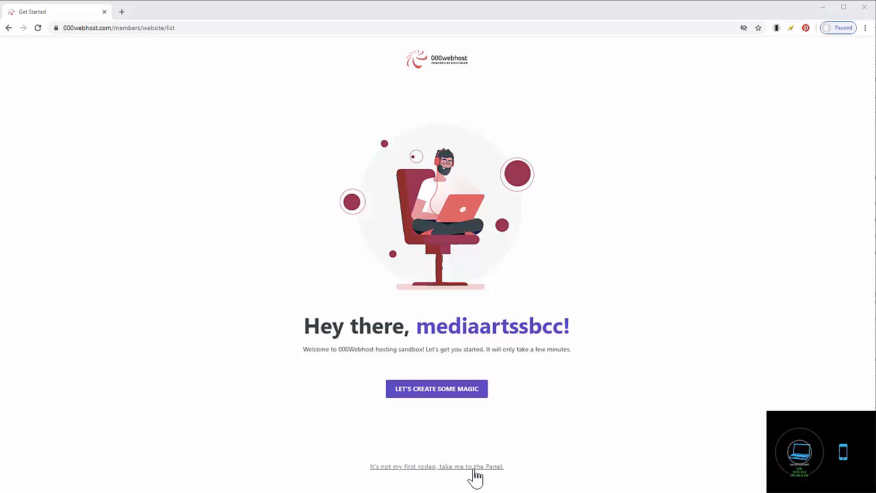
click(435, 389)
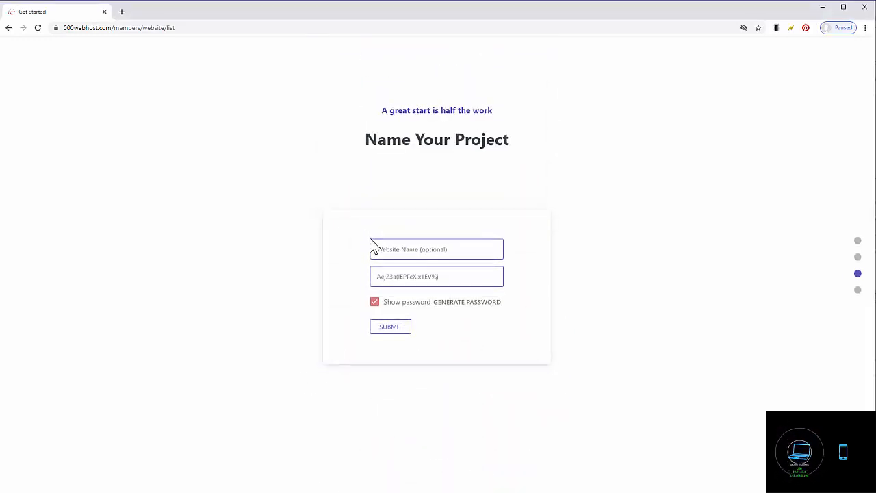
Submit the website name and generated password to create the new project
click(437, 249)
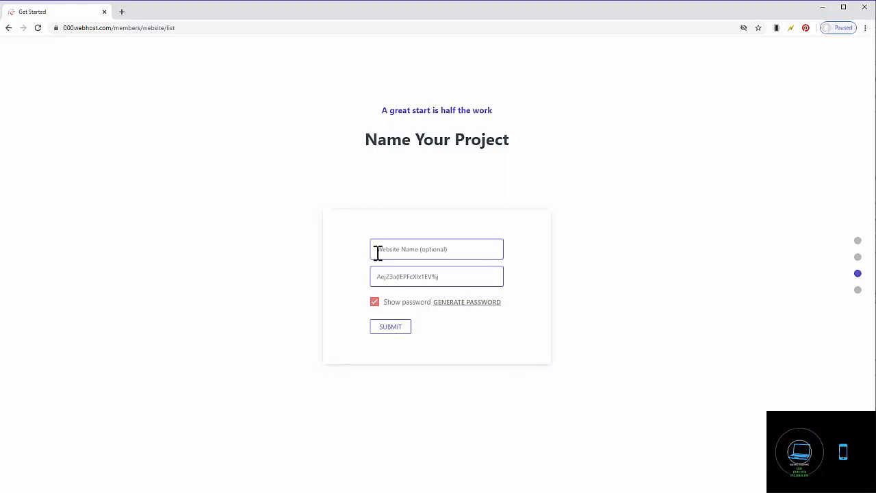
mouse_move(386, 249)
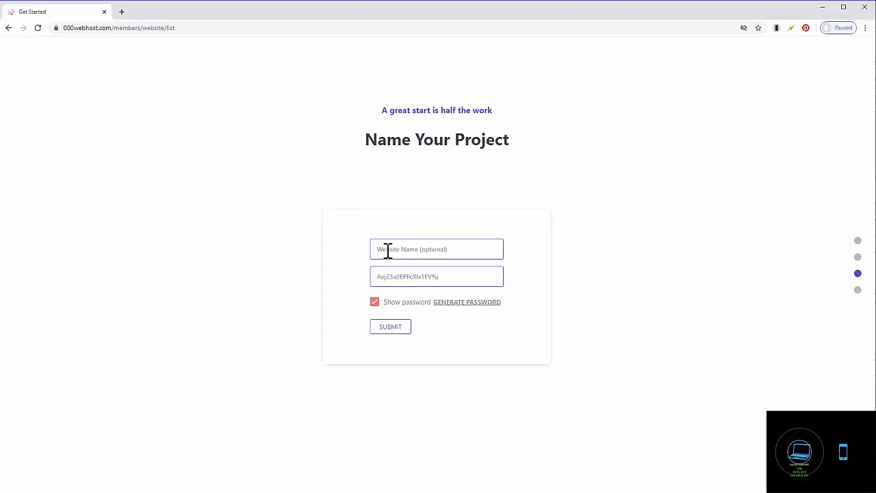
click(390, 326)
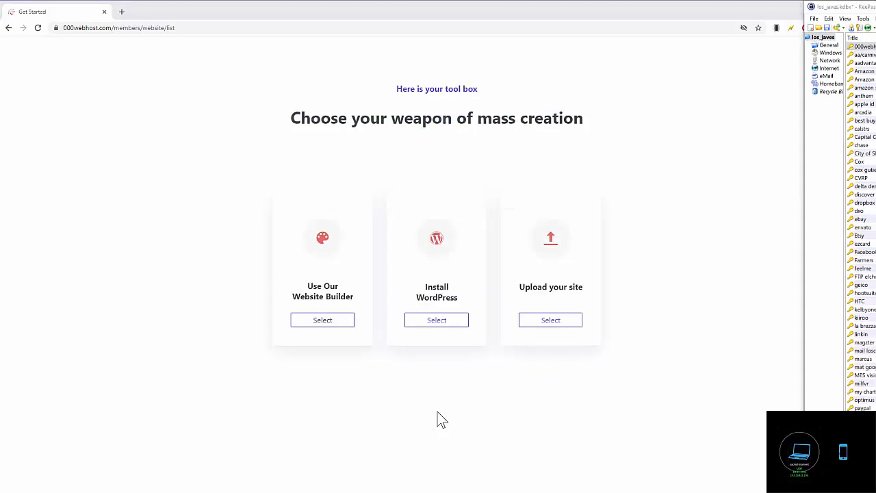
mouse_move(486, 320)
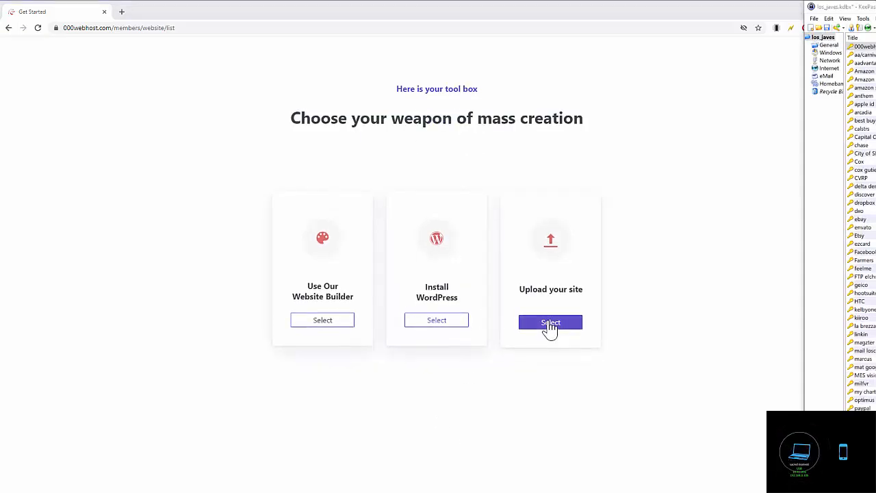
Choose 'Upload your site' and enter the public_html folder in File Manager
click(550, 323)
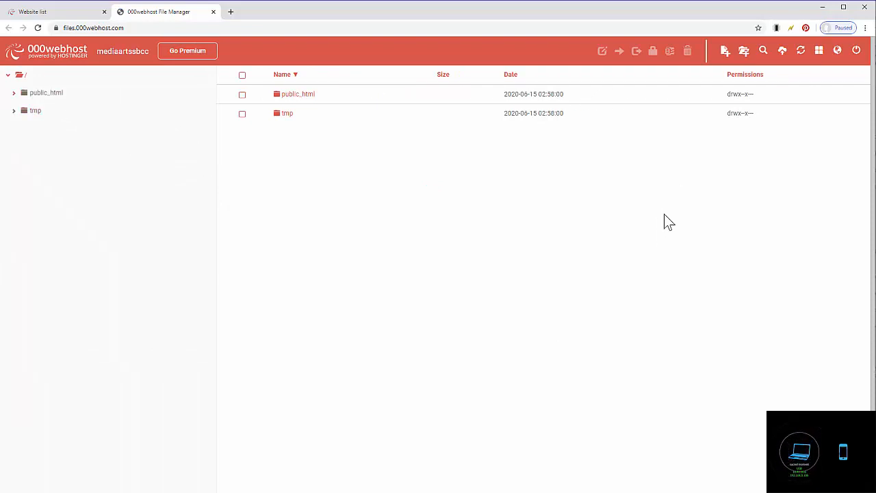
mouse_move(265, 173)
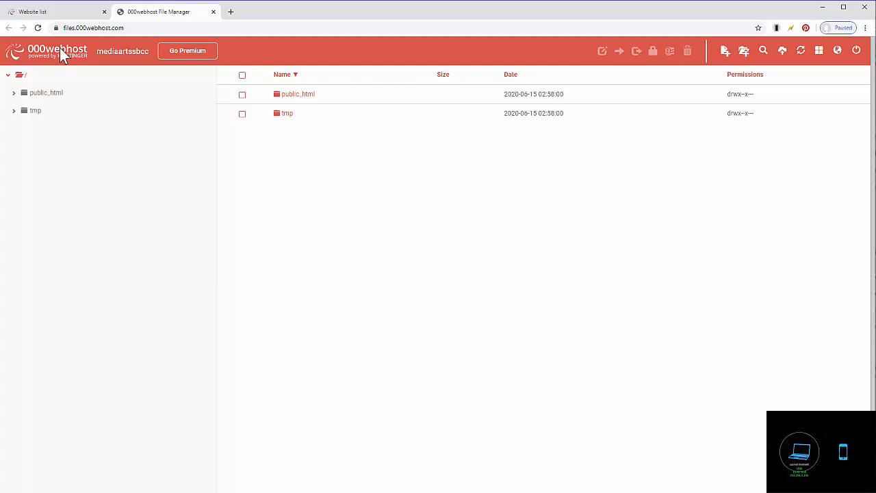
mouse_move(805, 99)
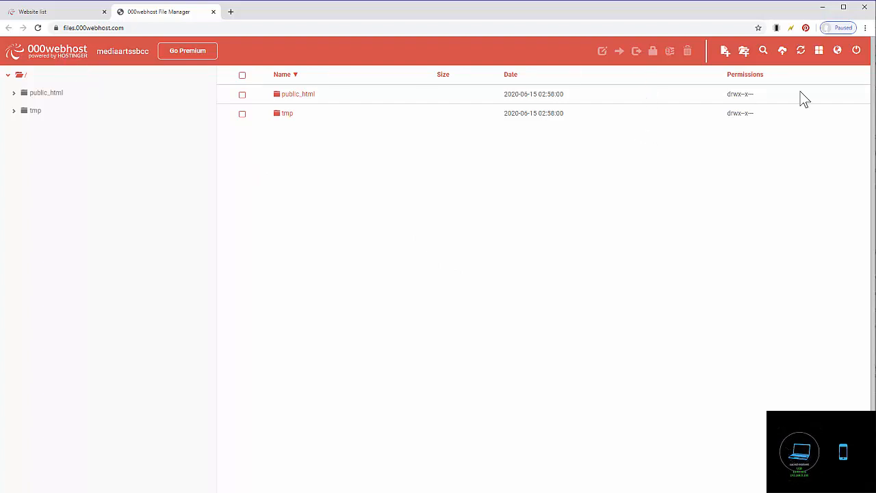
mouse_move(857, 49)
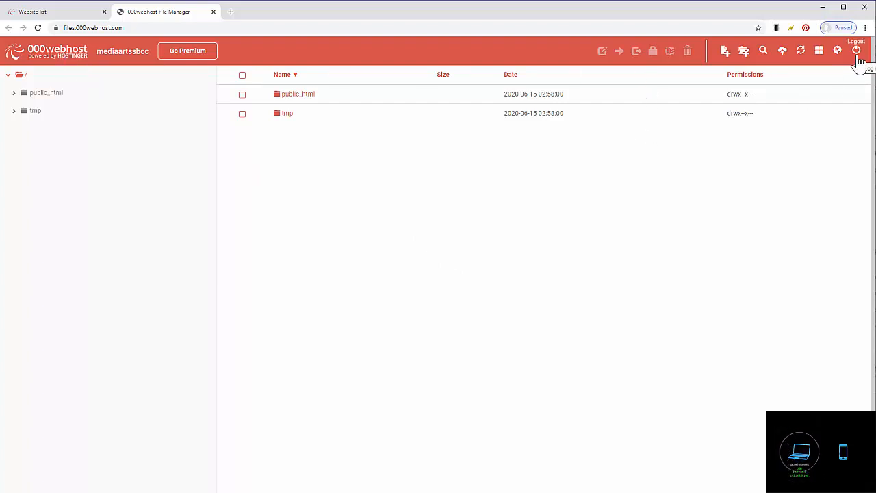
double_click(299, 93)
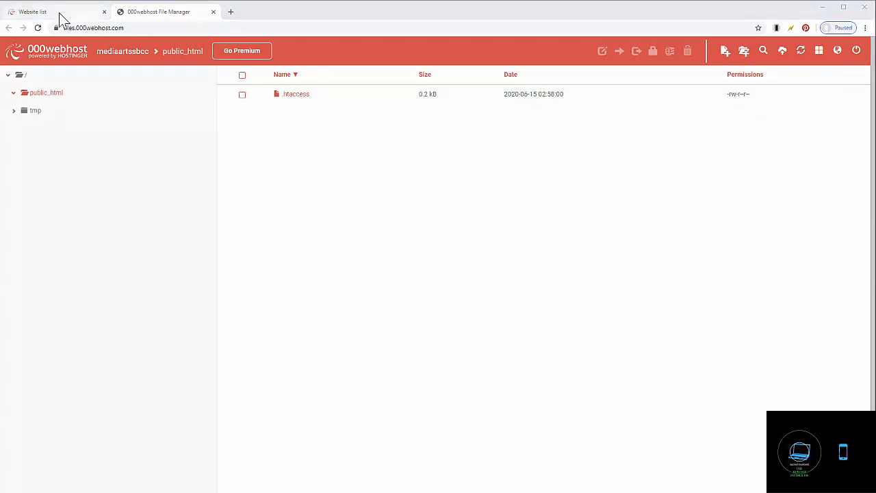
mouse_move(33, 11)
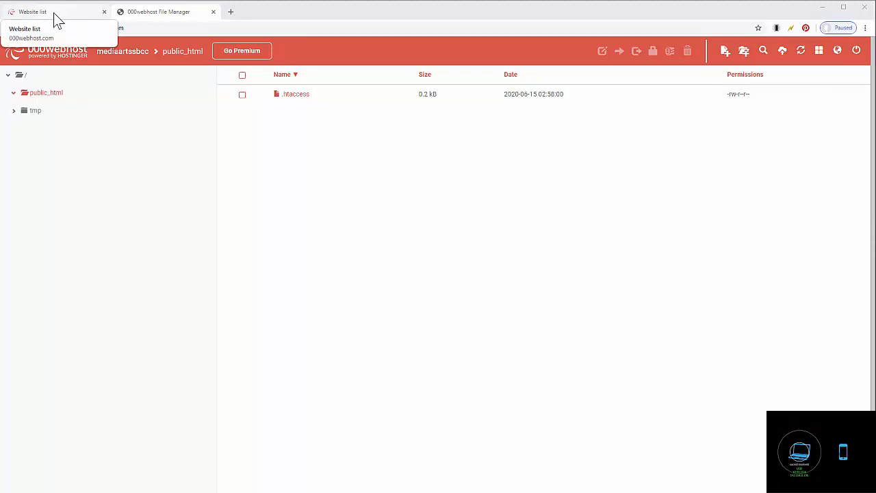
From My Websites, manage the mediaartssbcc site and view its Website Settings
click(54, 11)
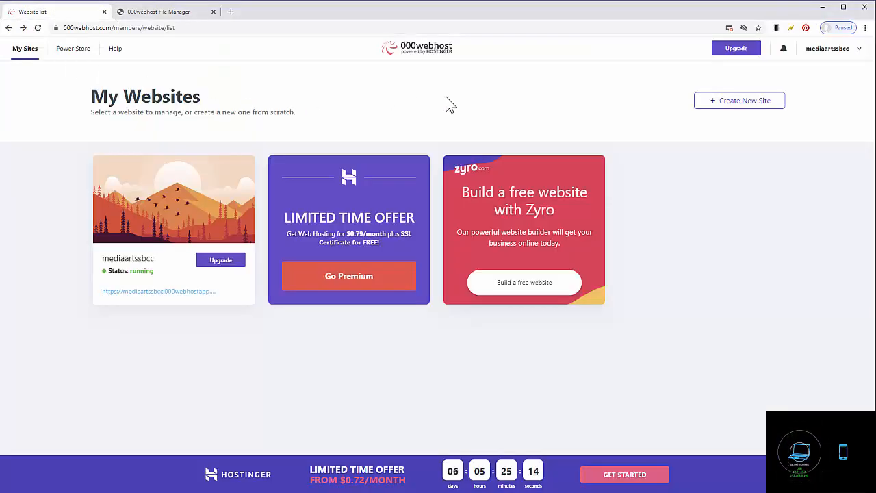
mouse_move(499, 94)
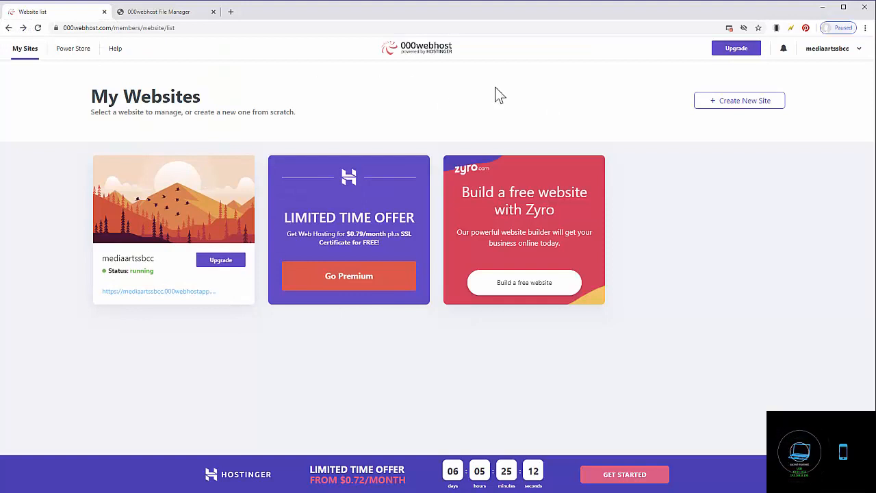
mouse_move(303, 103)
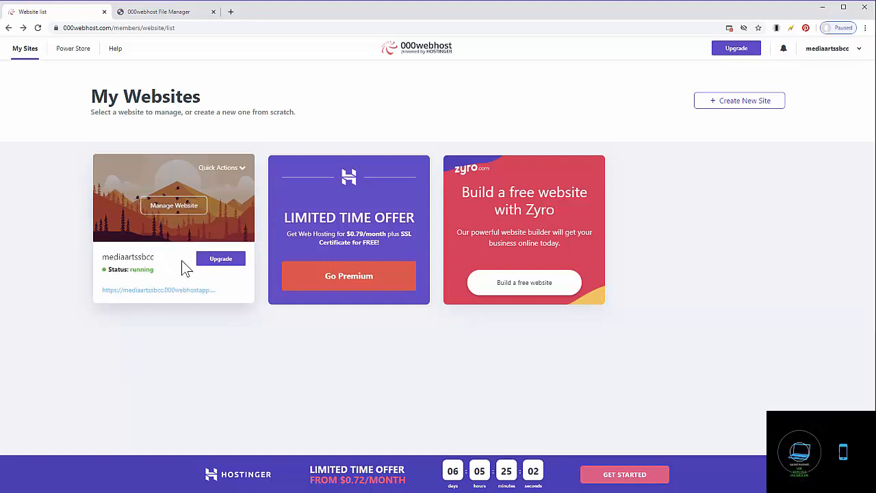
click(172, 205)
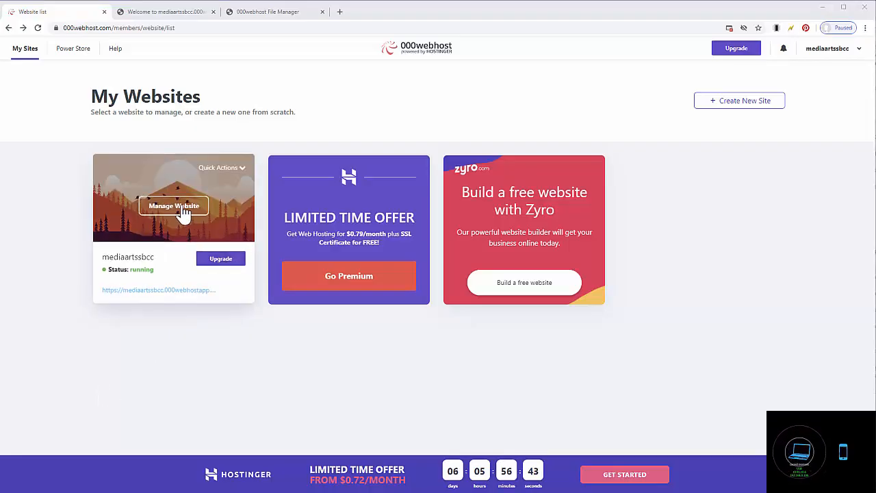
click(173, 206)
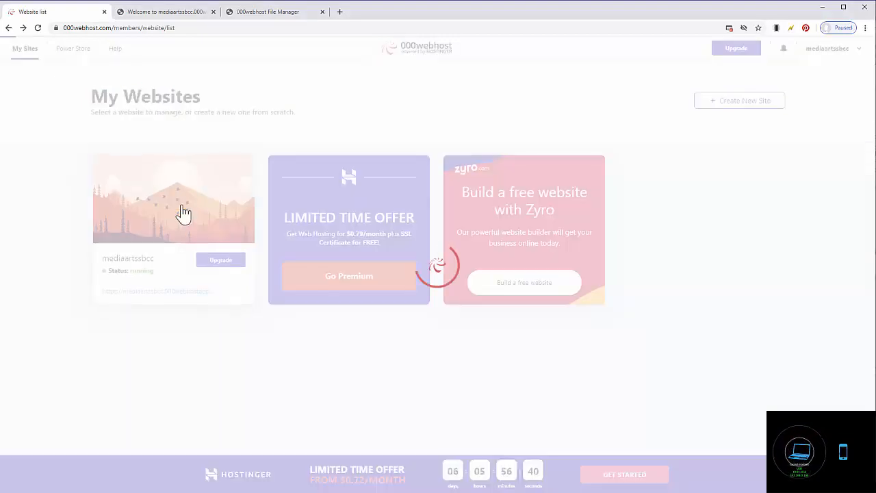
click(173, 198)
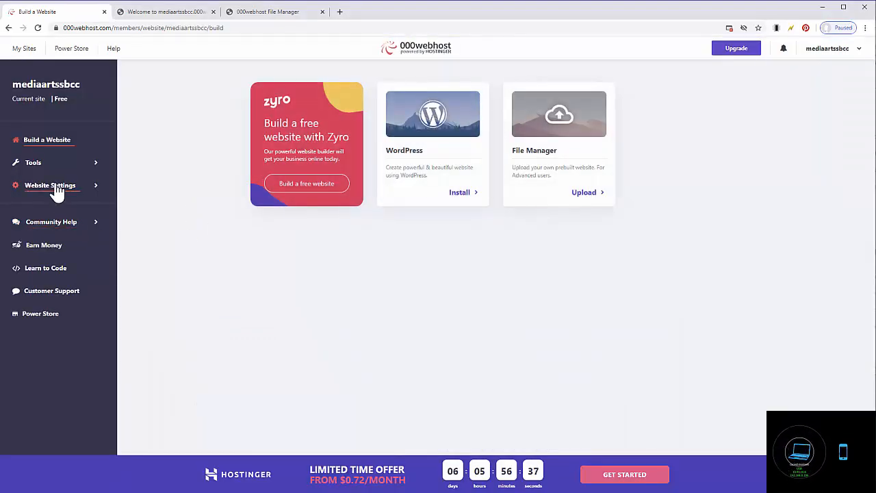
click(49, 185)
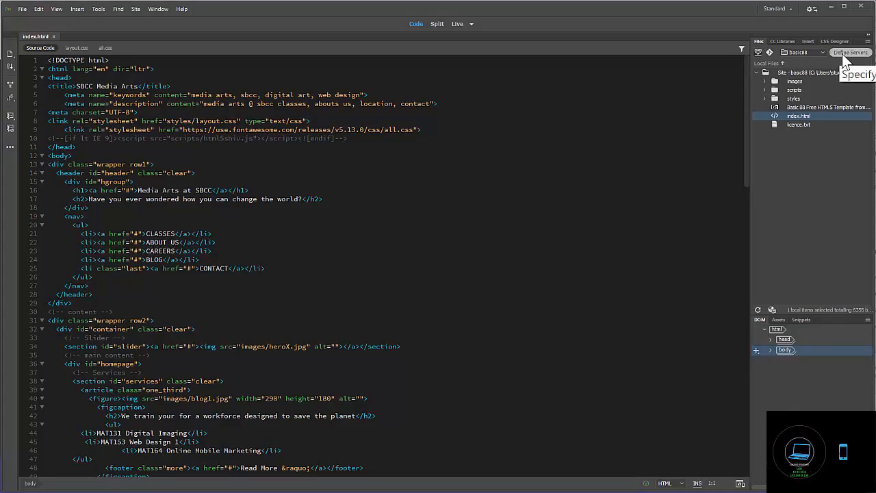
Add a new server entry to the basic88 site and name it 000host
click(850, 52)
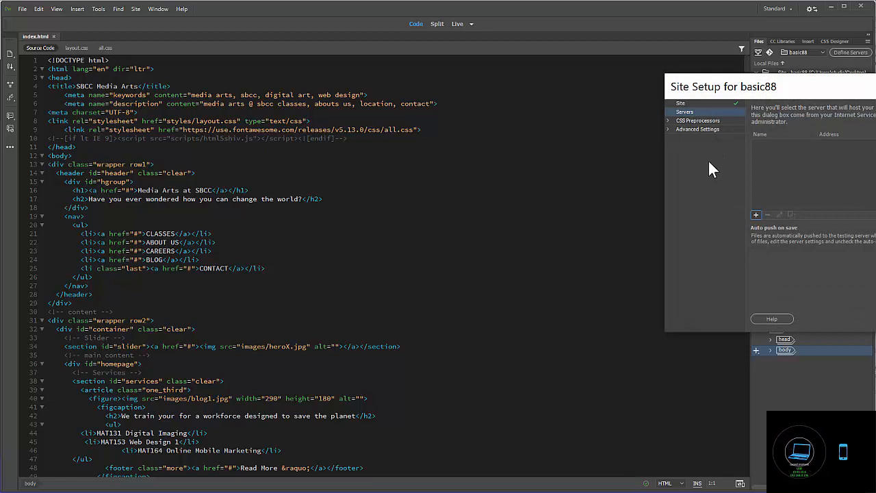
mouse_move(760, 219)
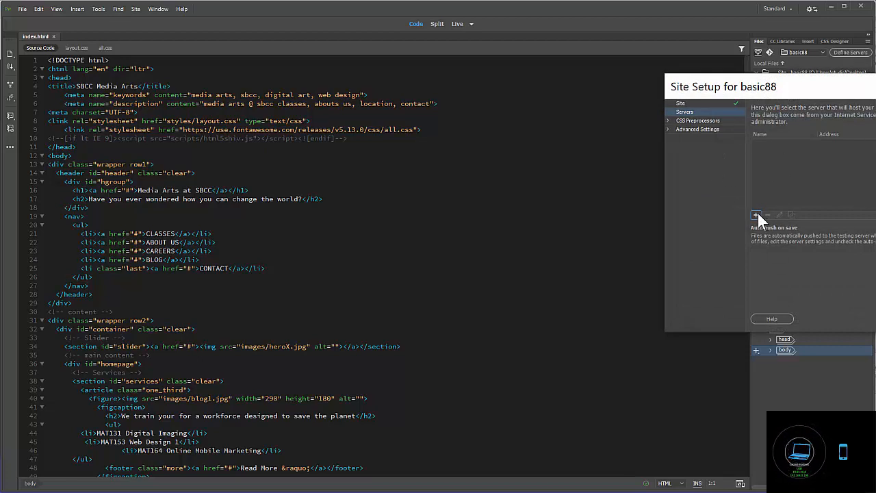
click(756, 215)
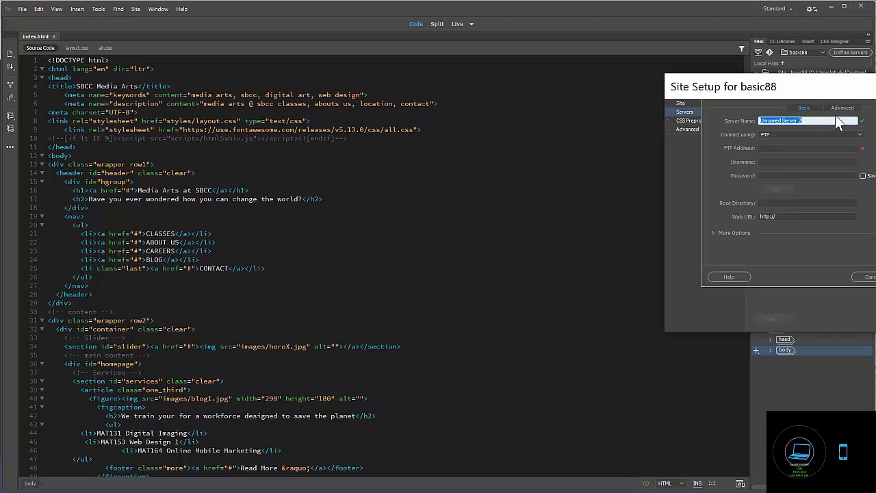
text(oooh)
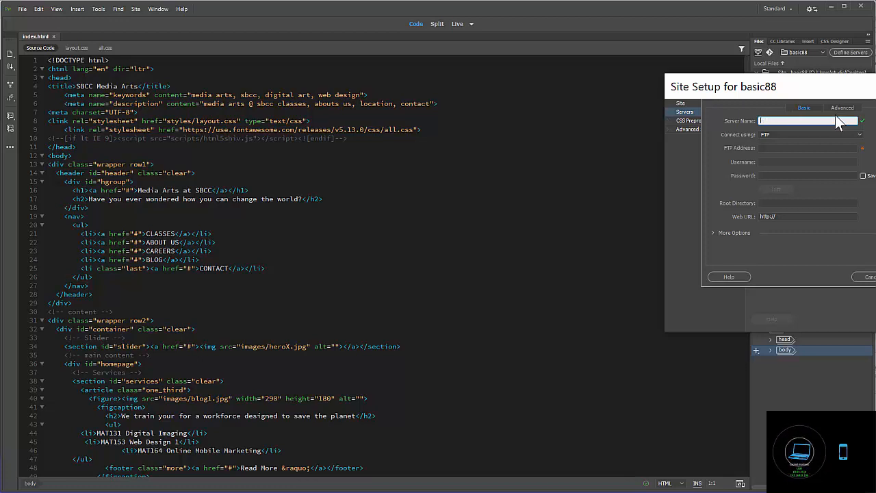
text(000host)
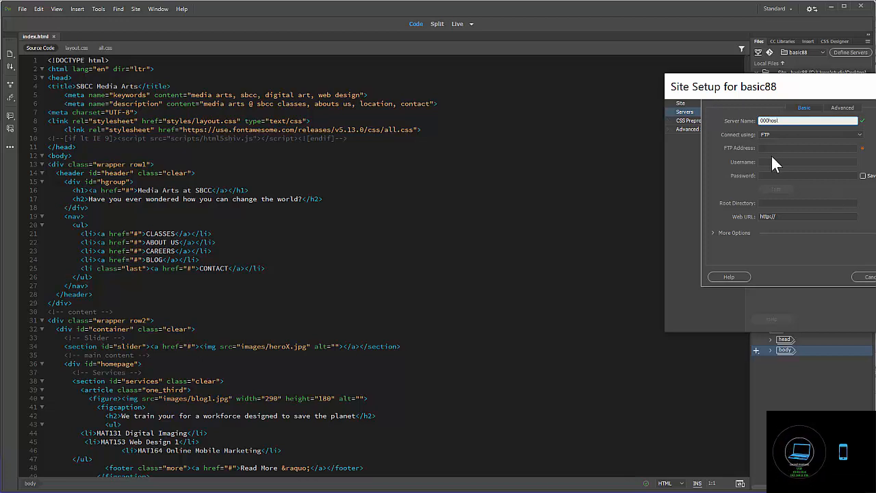
mouse_move(785, 158)
text(files.000webhost.com)
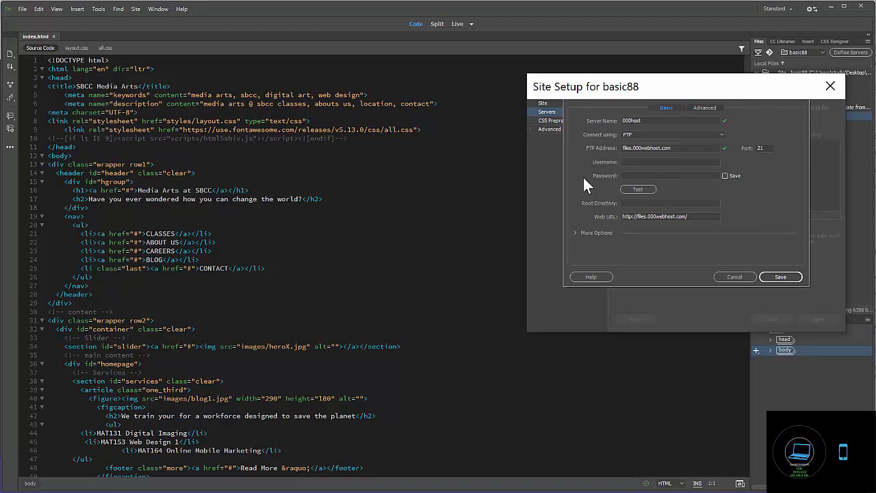
Enter the files.000webhost.com FTP address and the username mediaartssbcc with saved password
click(670, 161)
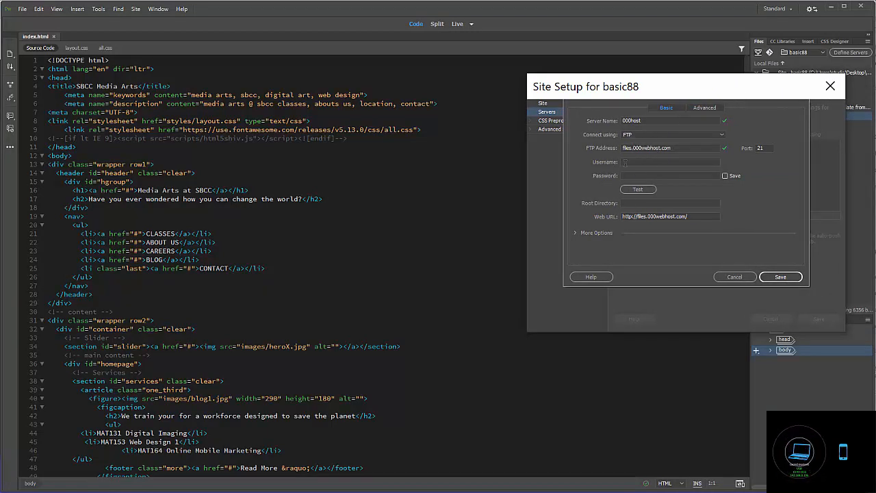
click(669, 161)
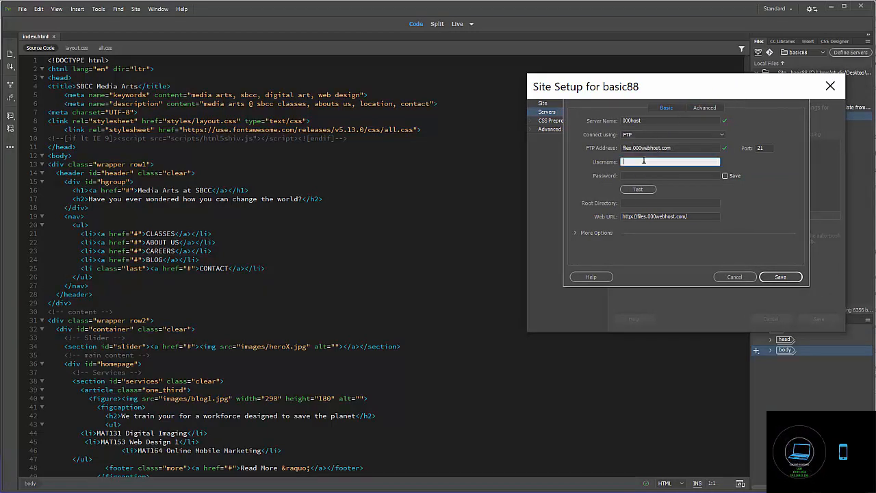
text(mediaartssbcc)
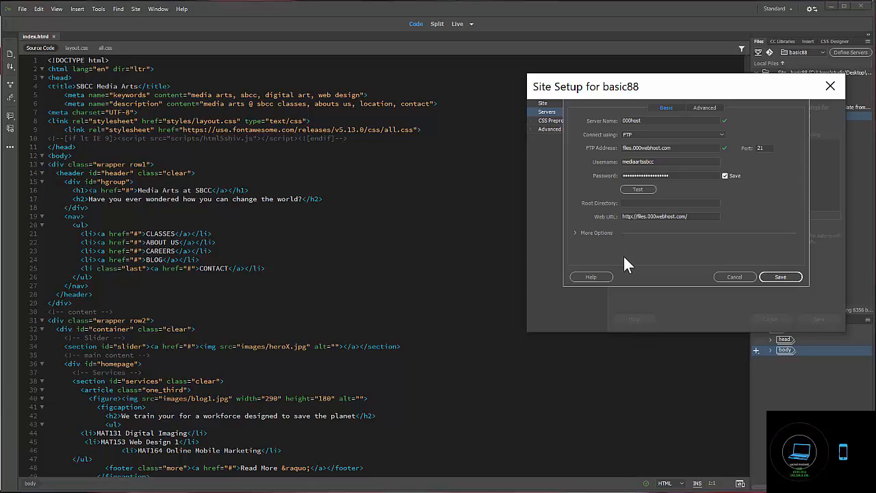
Set the root directory, test the FTP connection and dismiss the success message
click(671, 203)
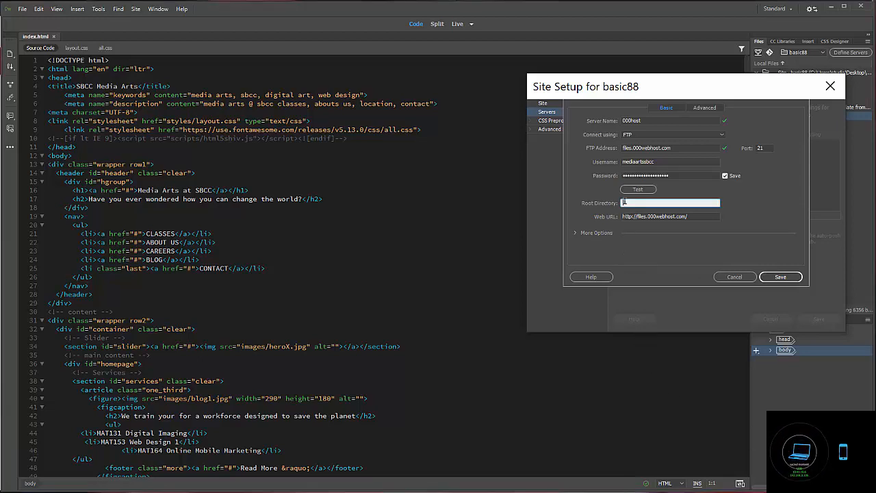
click(671, 203)
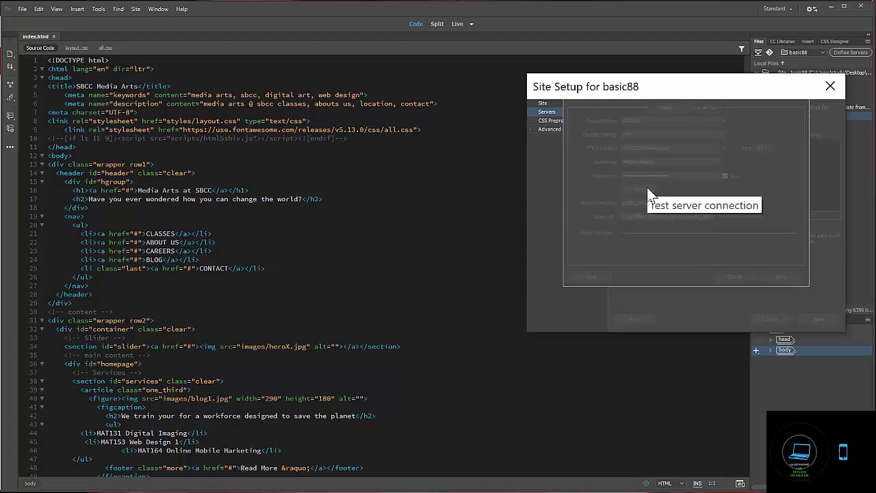
click(638, 189)
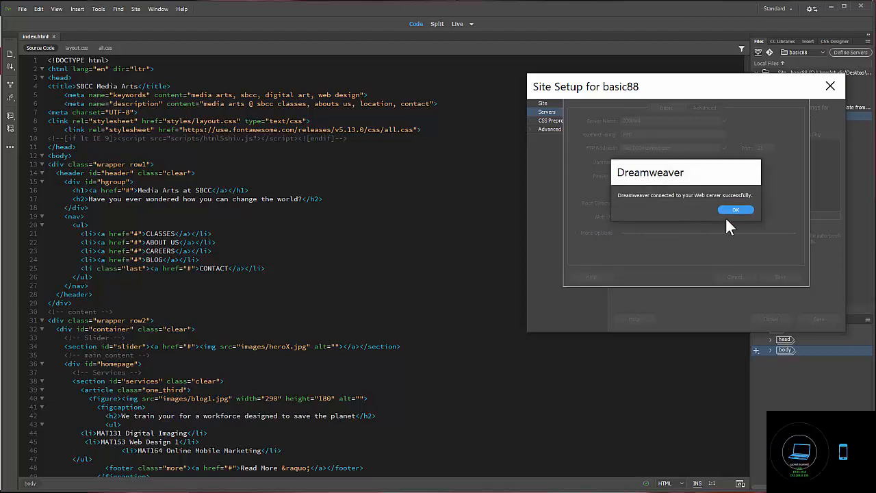
click(735, 209)
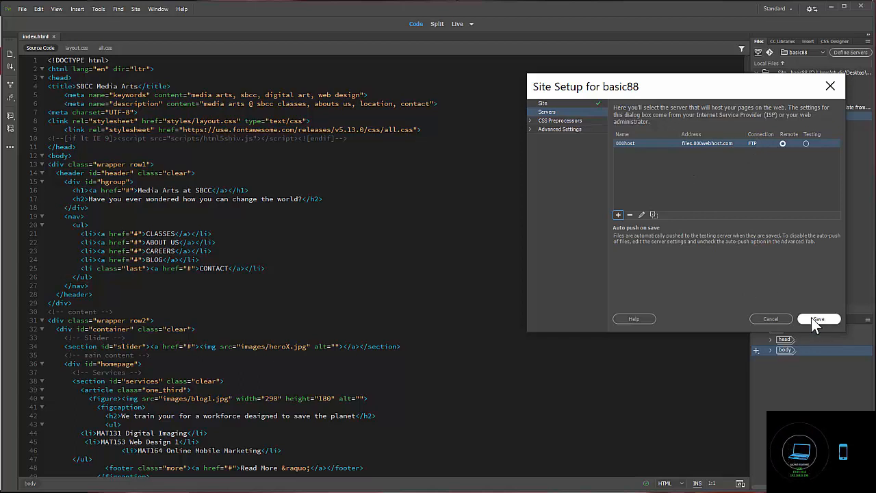
Save the basic88 site setup and acknowledge the cache rebuild notice
click(818, 318)
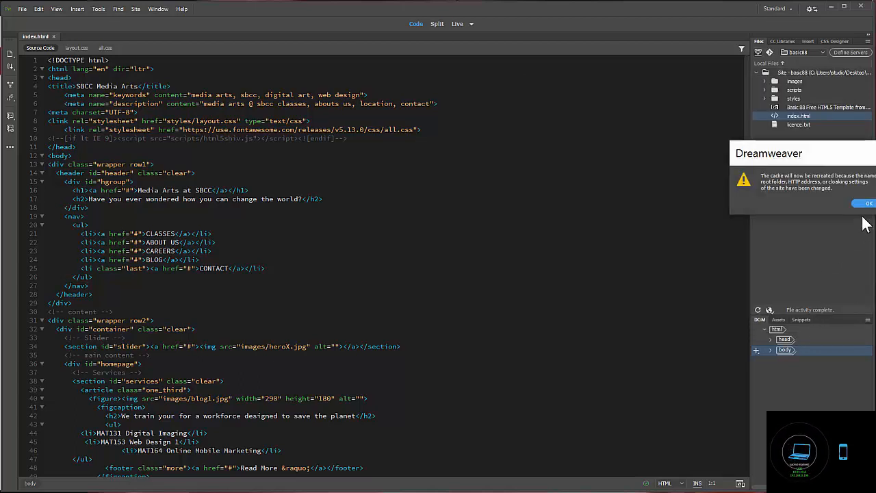
click(865, 202)
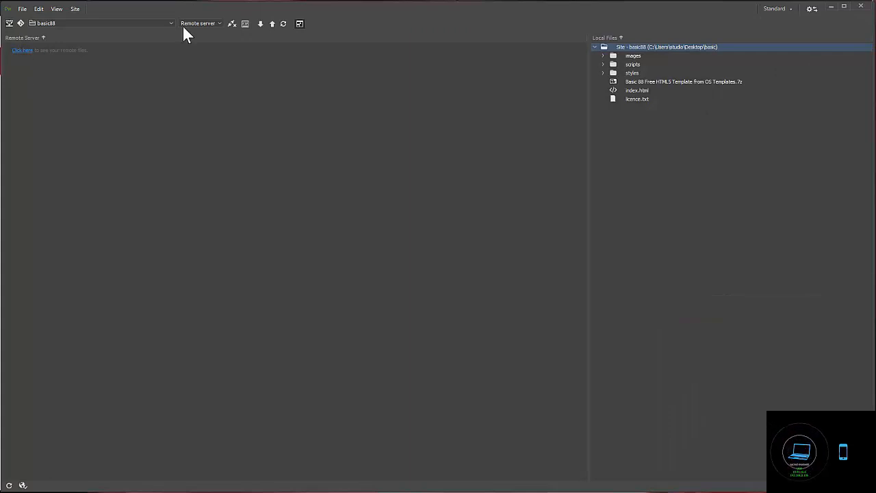
mouse_move(15, 60)
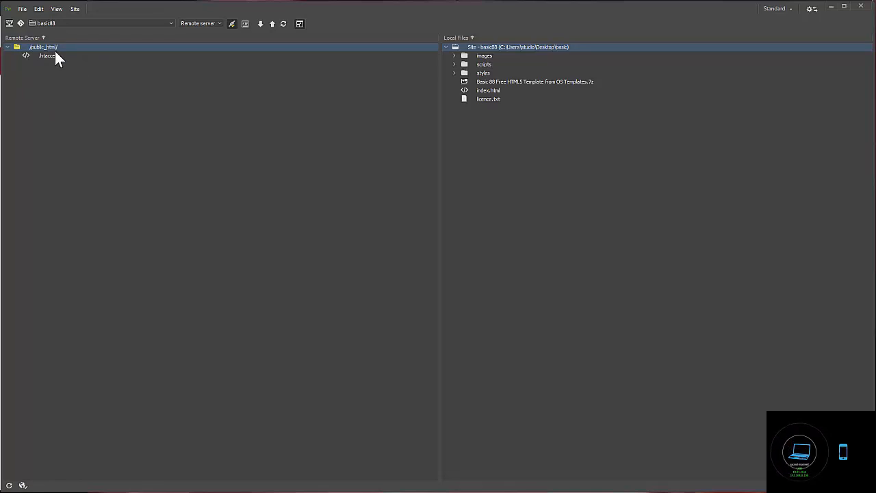
mouse_move(56, 65)
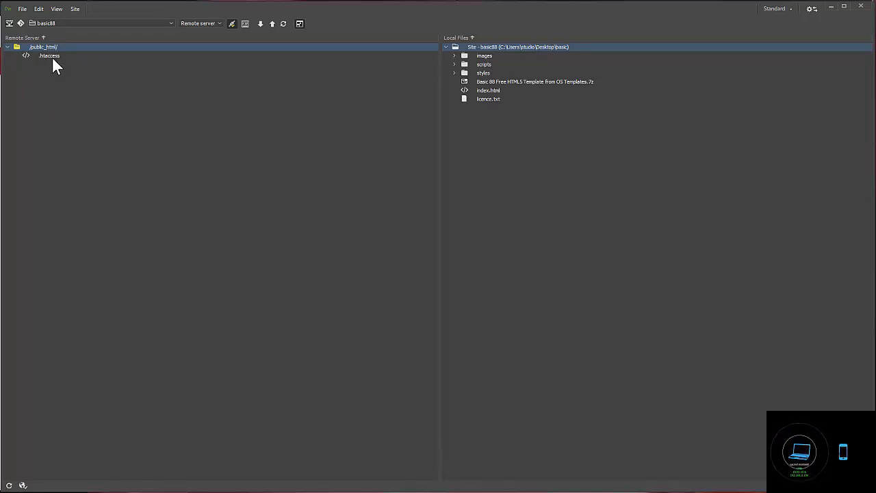
mouse_move(40, 78)
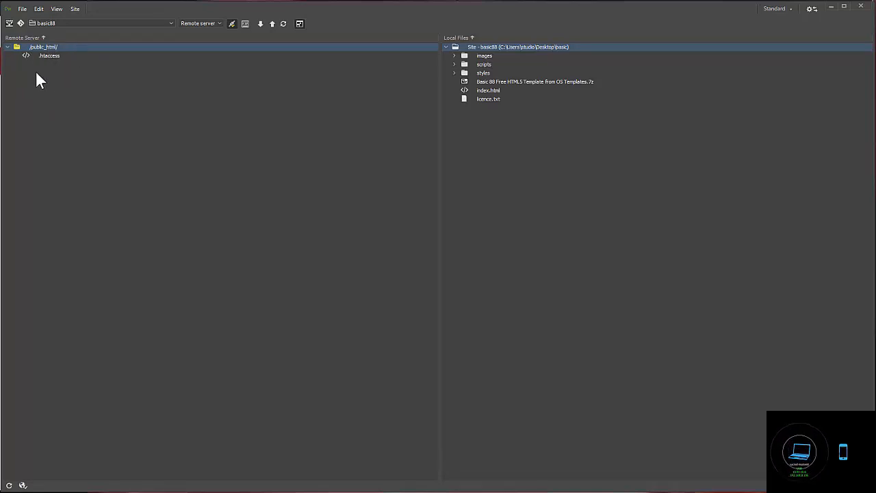
Select index.html in Local Files and Put it into the remote public_html folder
click(487, 90)
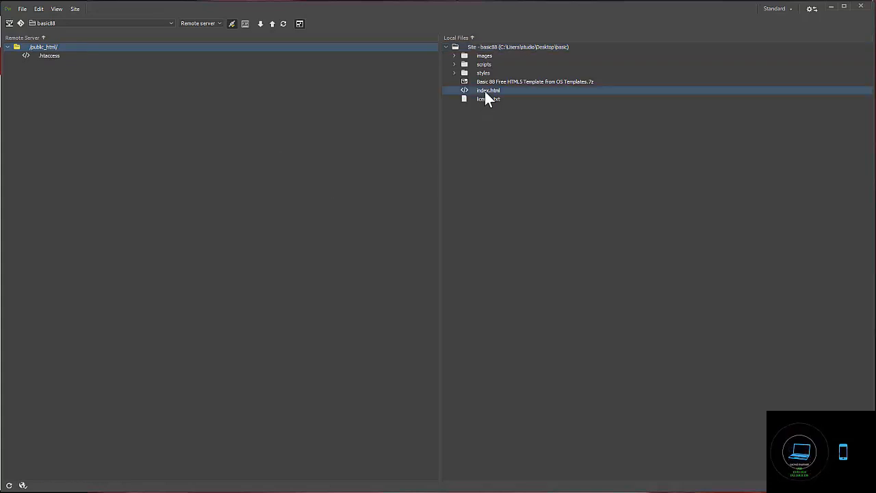
click(487, 91)
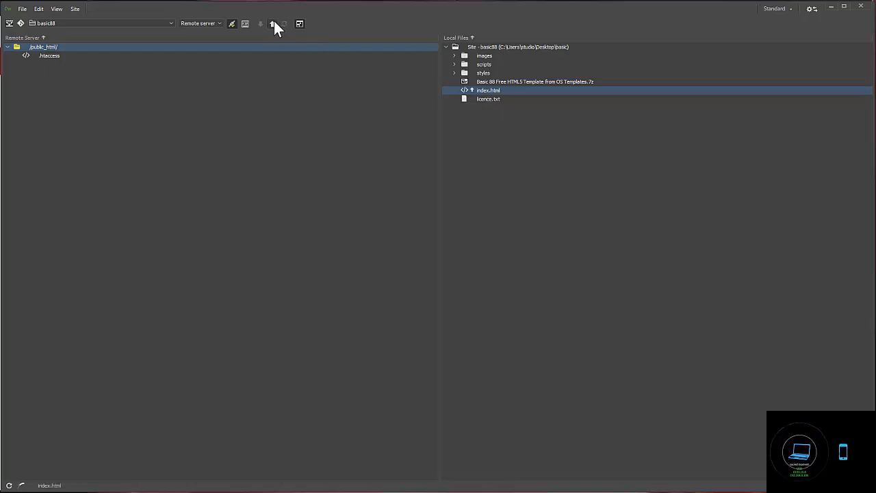
click(273, 24)
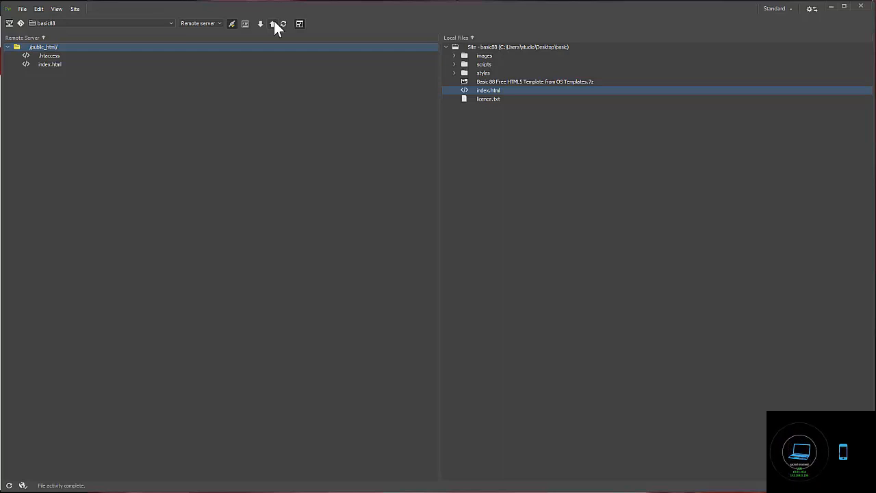
mouse_move(272, 34)
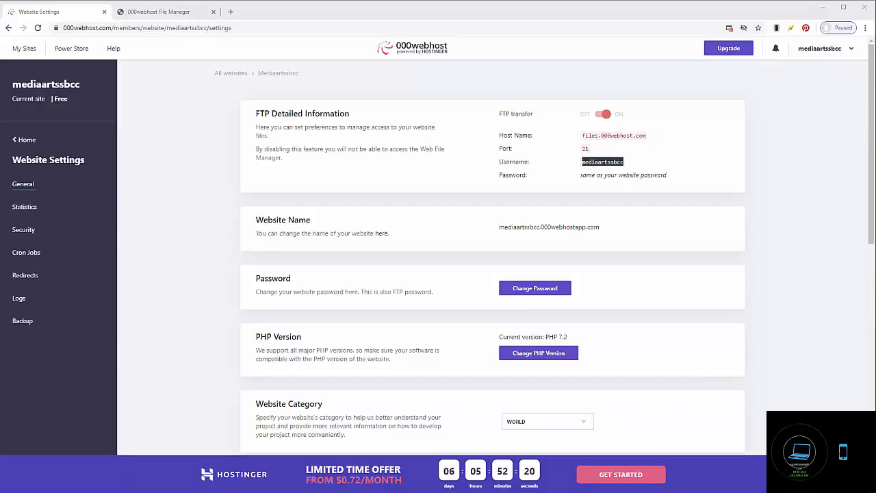
mouse_move(134, 105)
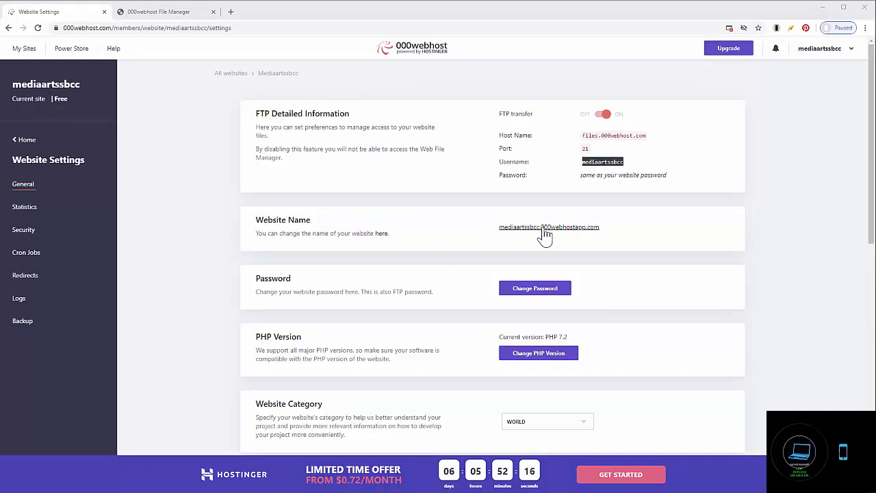
mouse_move(520, 241)
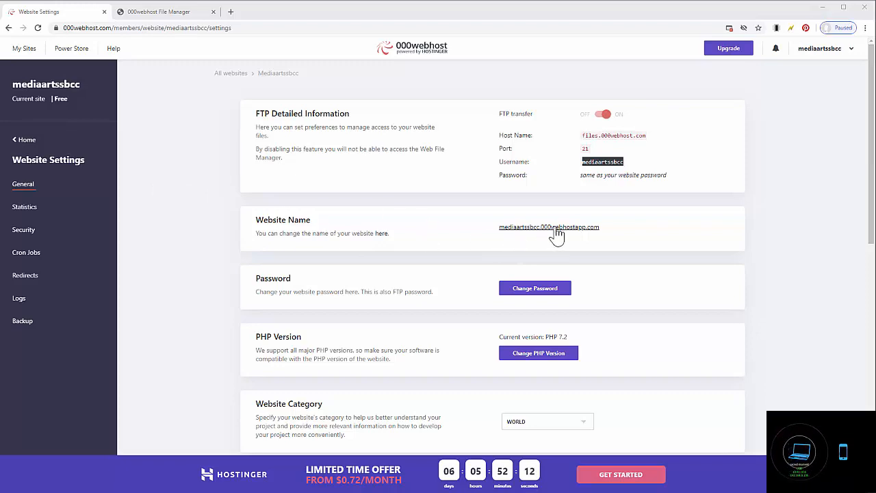
View the live mediaartssbcc.000webhostapp.com page, which shows plain unstyled text
click(549, 228)
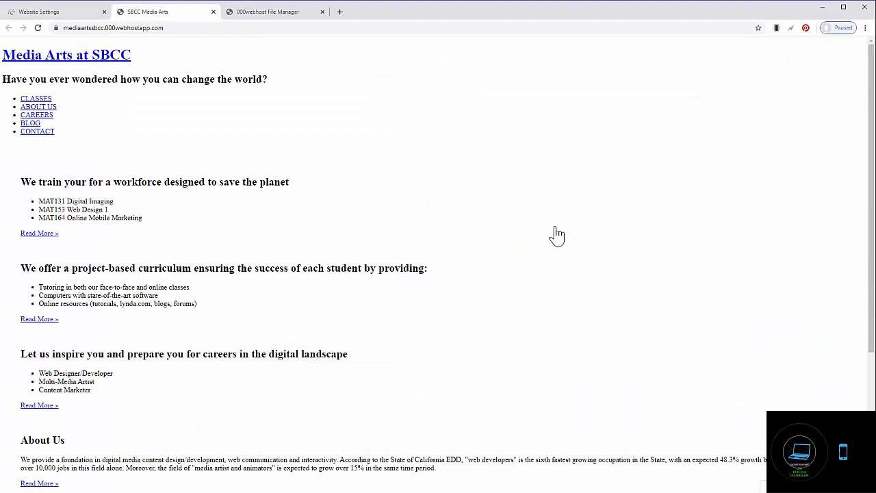
mouse_move(454, 200)
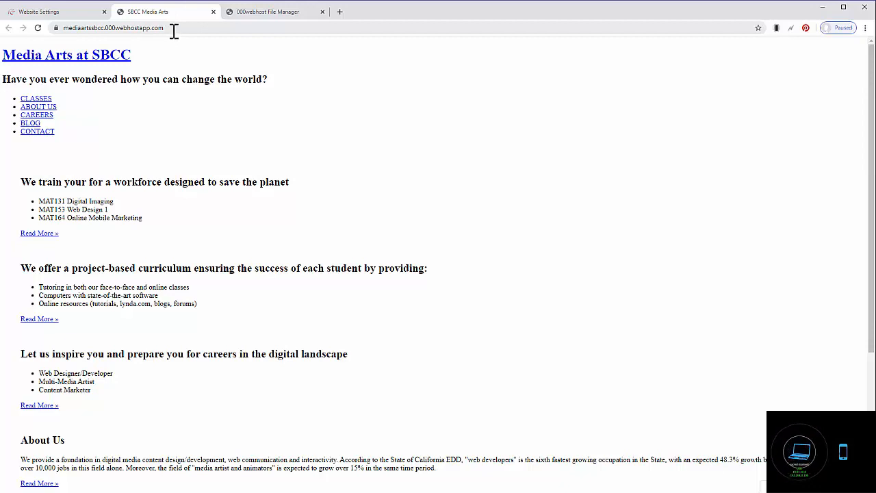
mouse_move(265, 112)
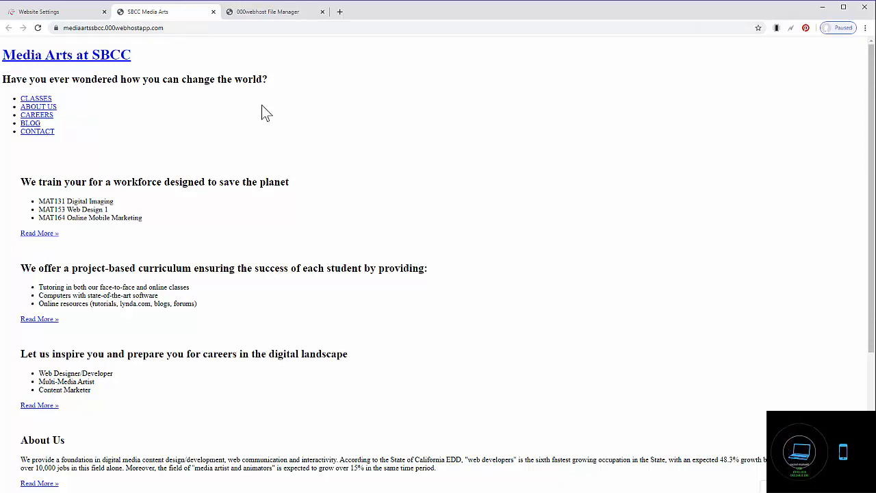
mouse_move(260, 115)
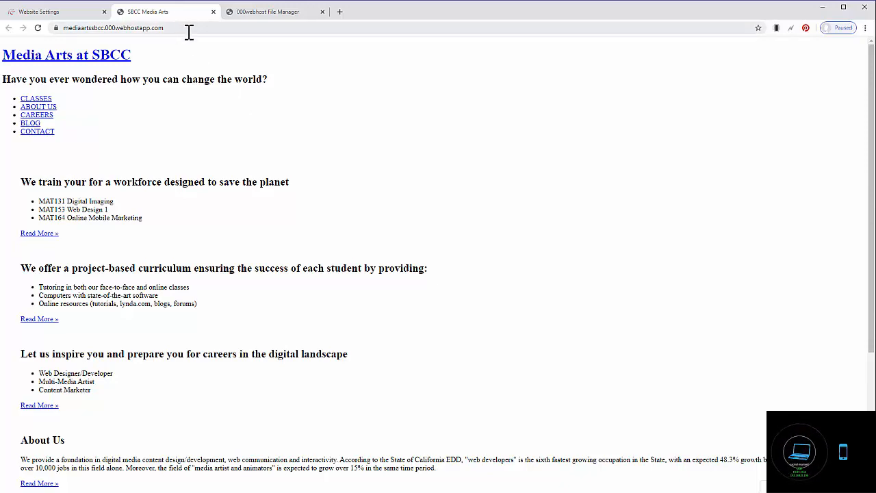
scroll(down, 3)
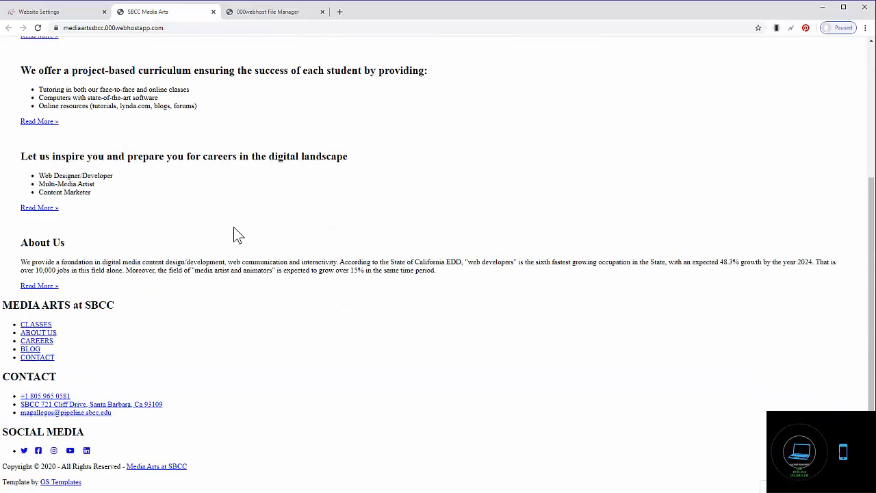
scroll(up, 3)
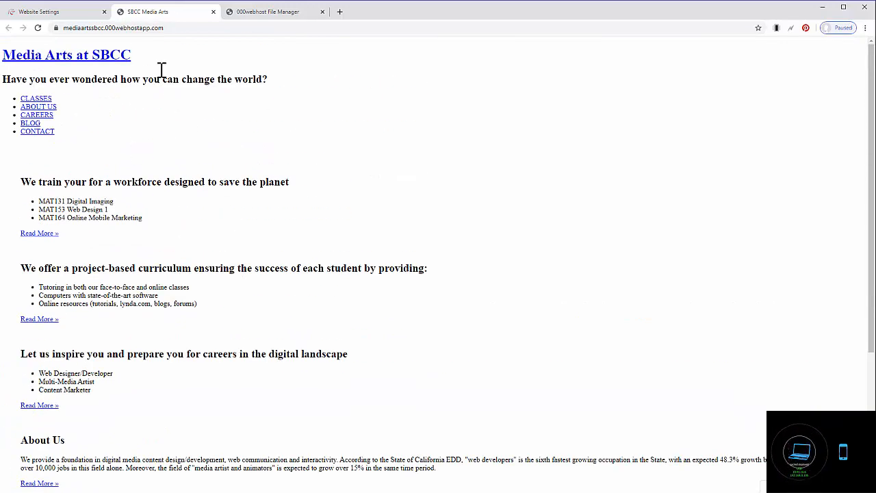
mouse_move(150, 131)
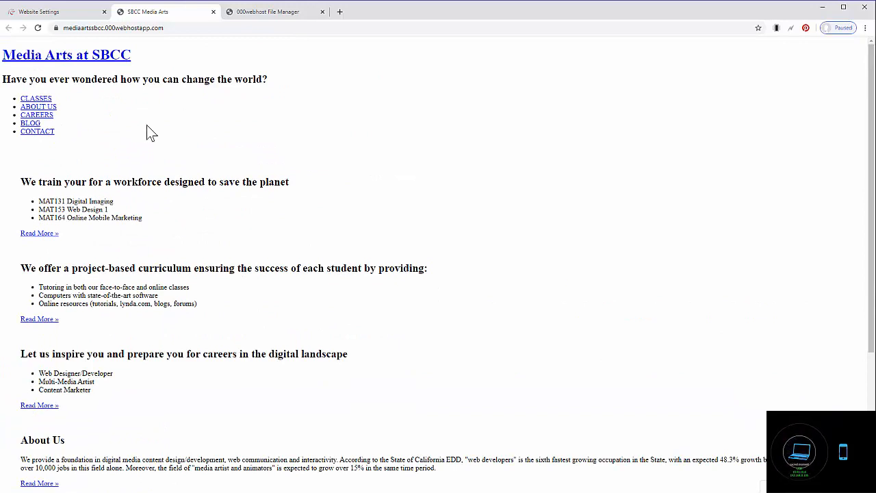
mouse_move(173, 166)
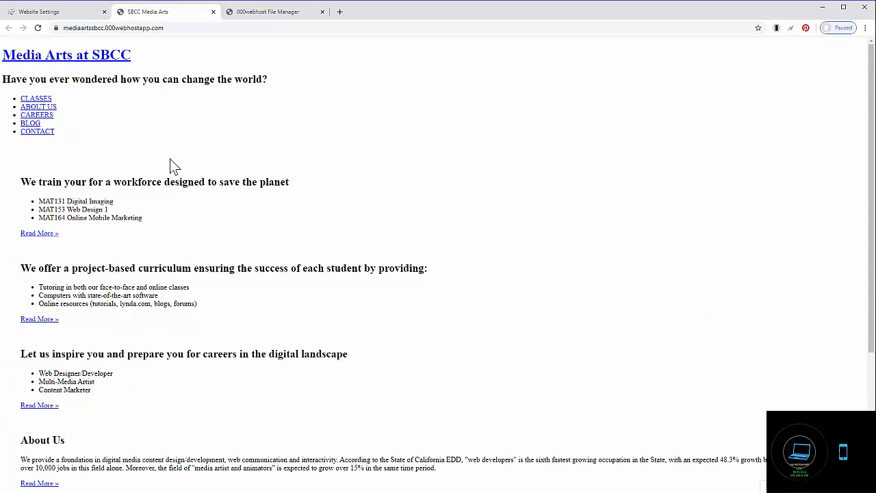
scroll(down, 3)
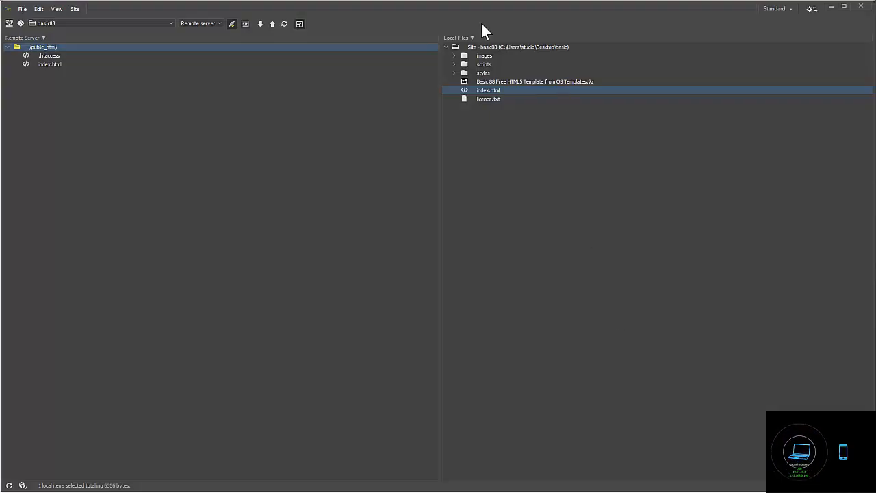
Select the images, scripts and styles folders in Local Files for upload to public_html
click(517, 46)
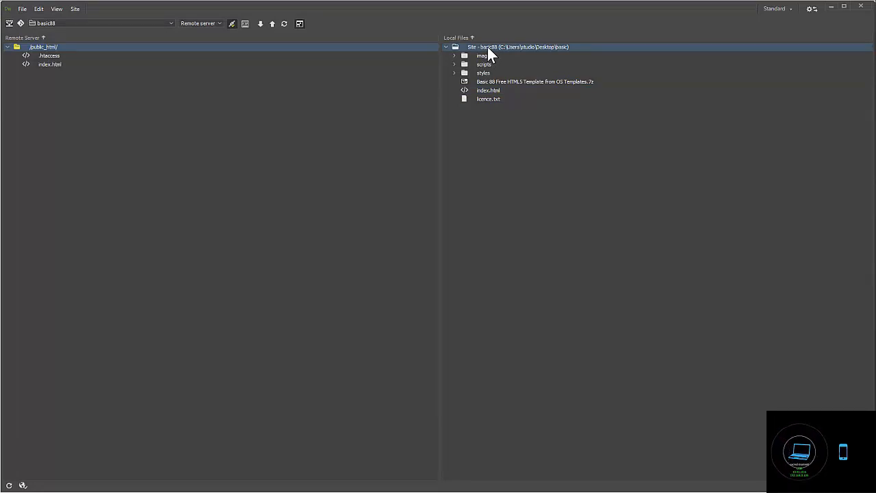
click(489, 98)
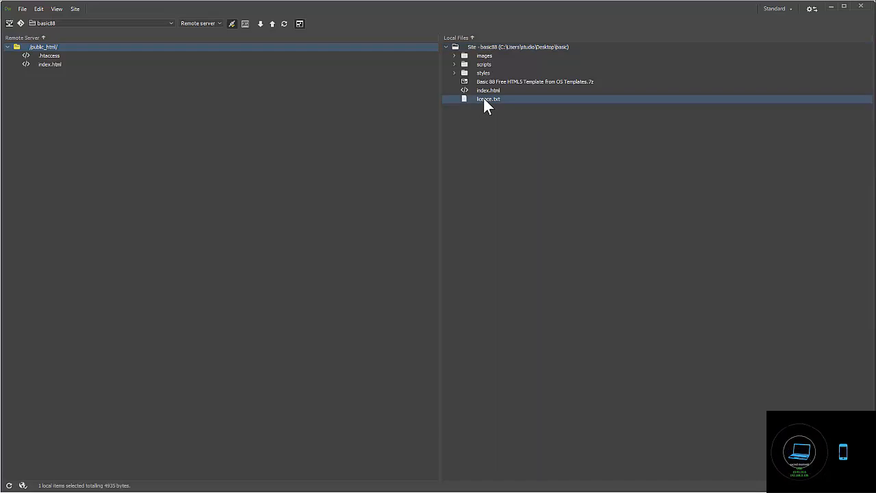
mouse_move(485, 80)
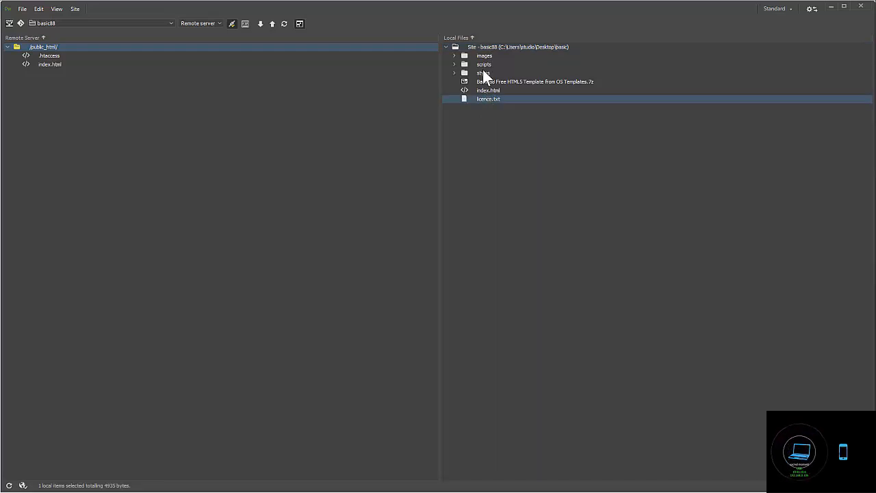
mouse_move(509, 84)
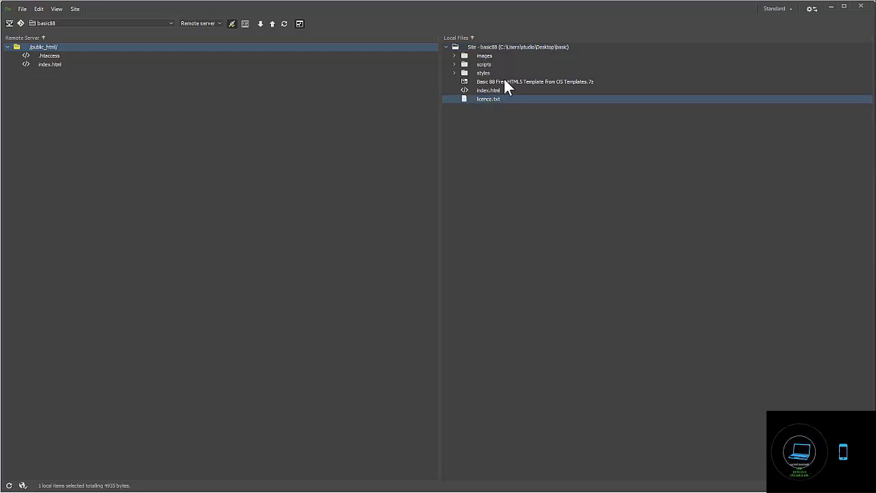
click(534, 82)
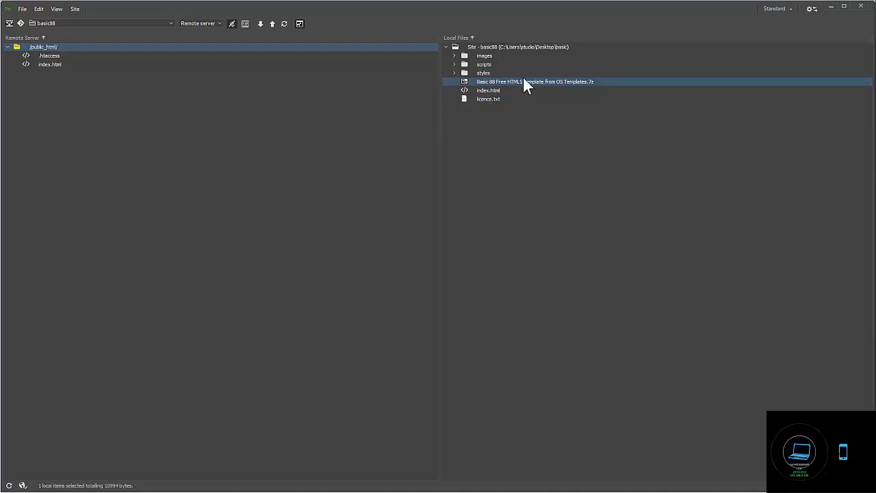
mouse_move(484, 64)
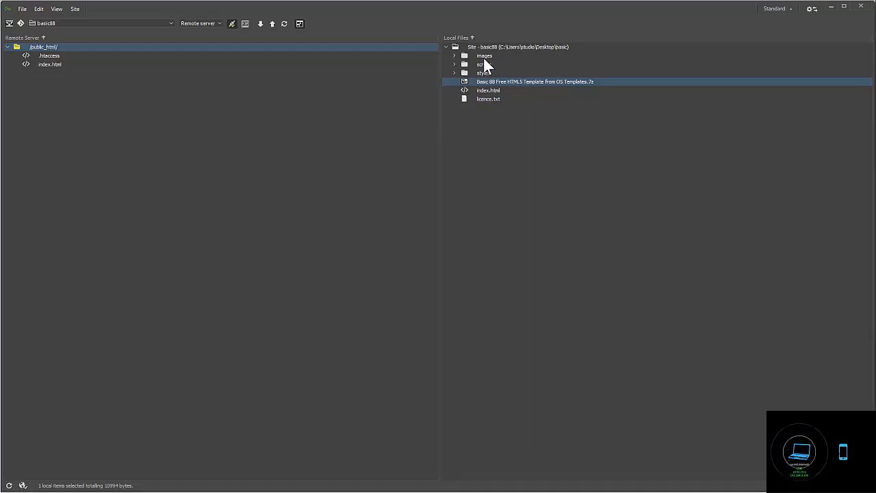
click(484, 55)
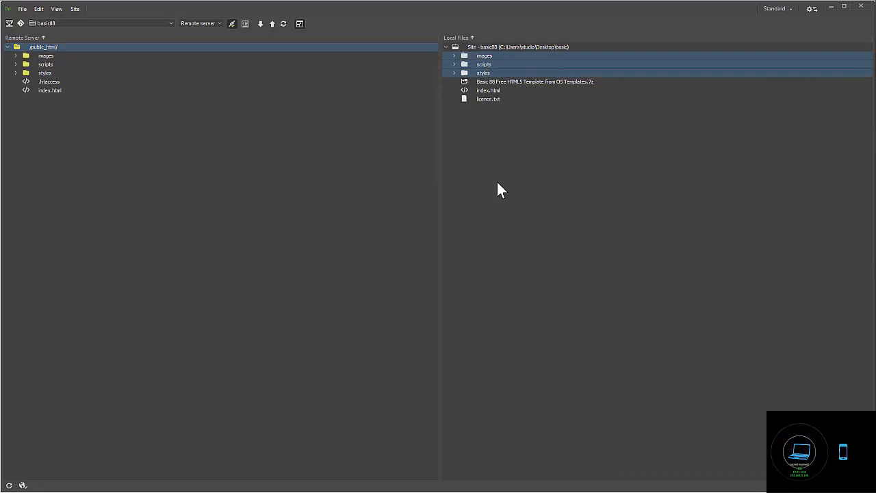
mouse_move(490, 93)
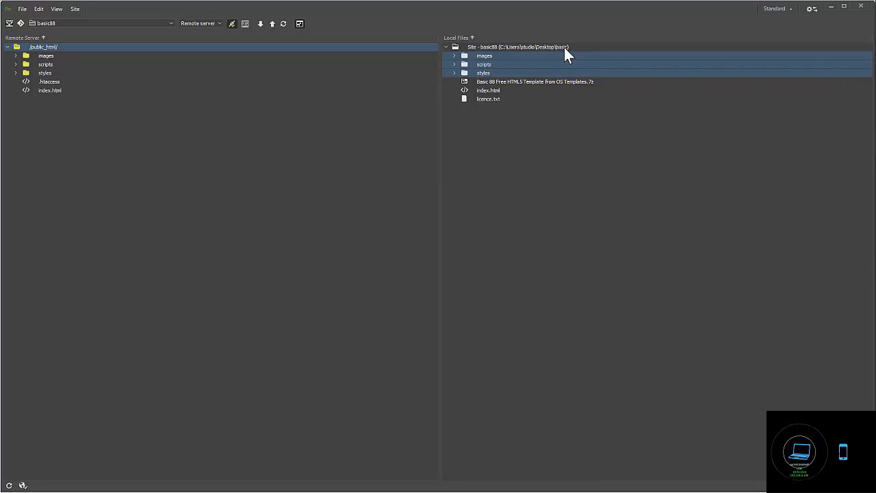
mouse_move(150, 52)
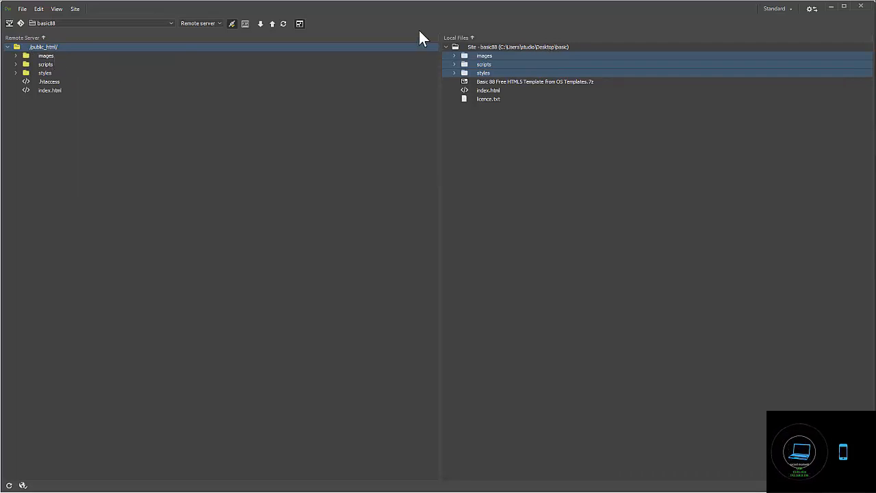
mouse_move(79, 109)
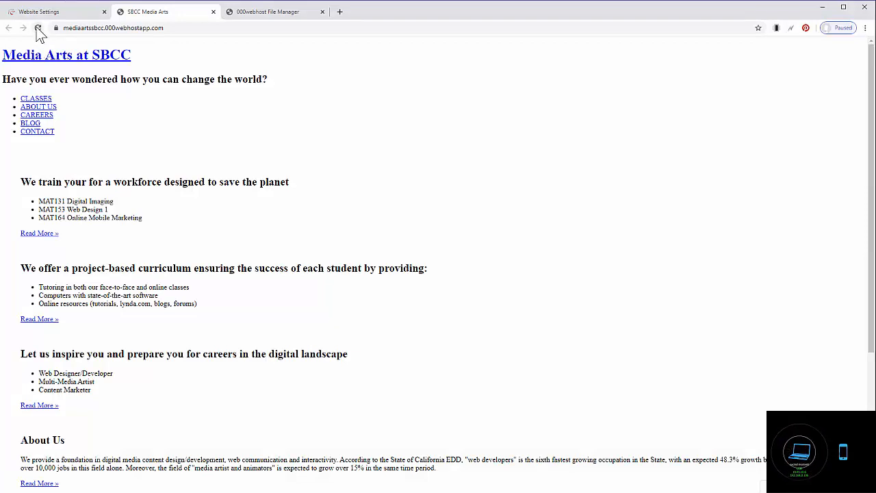
Reload the live Media Arts at SBCC page and check its banner area and web address
click(38, 27)
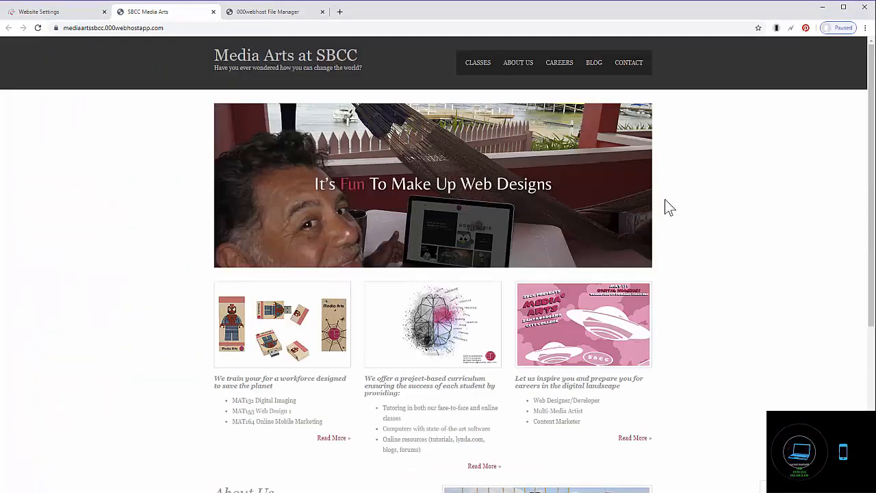
scroll(down, 3)
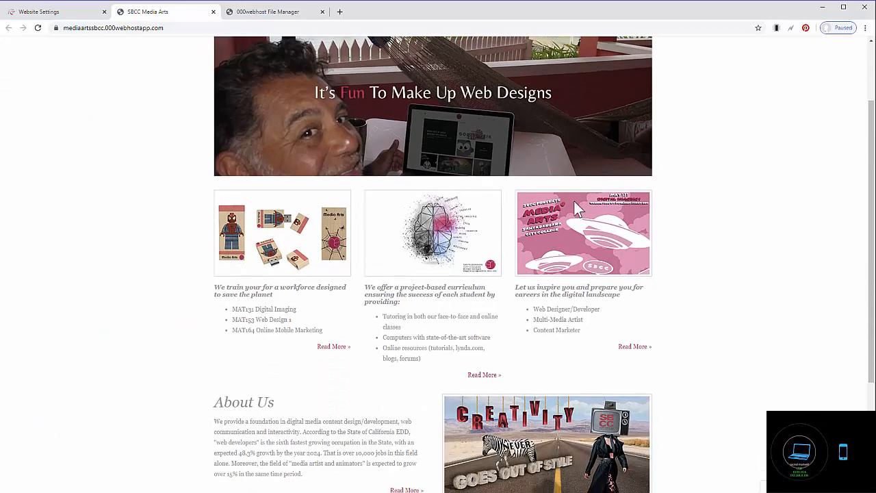
scroll(down, 3)
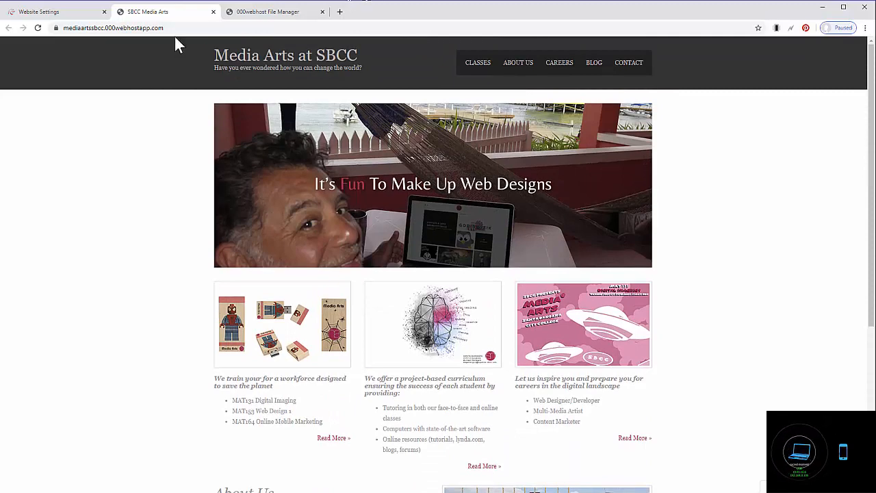
right_click(112, 27)
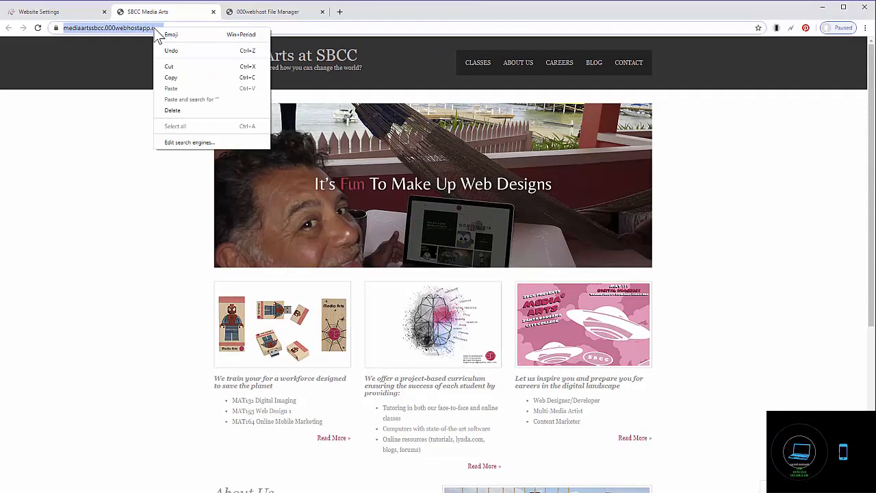
click(137, 27)
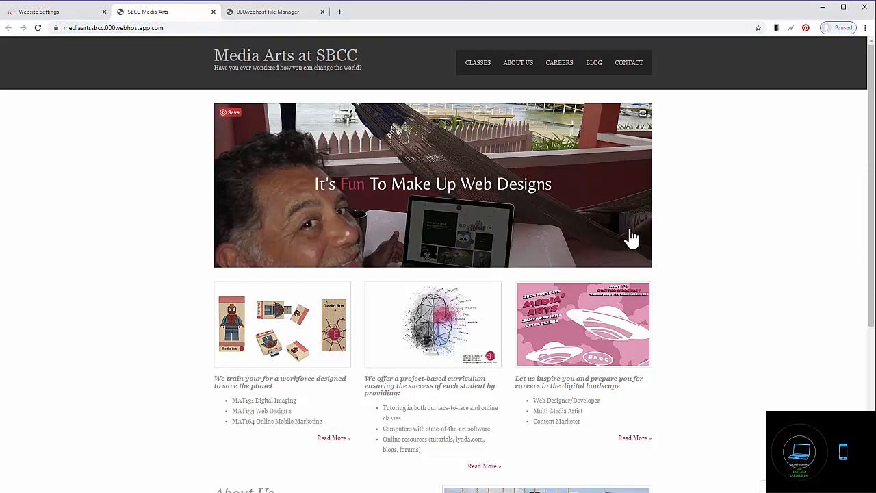
Scroll through the styled home page down to the footer and back to the top
scroll(down, 3)
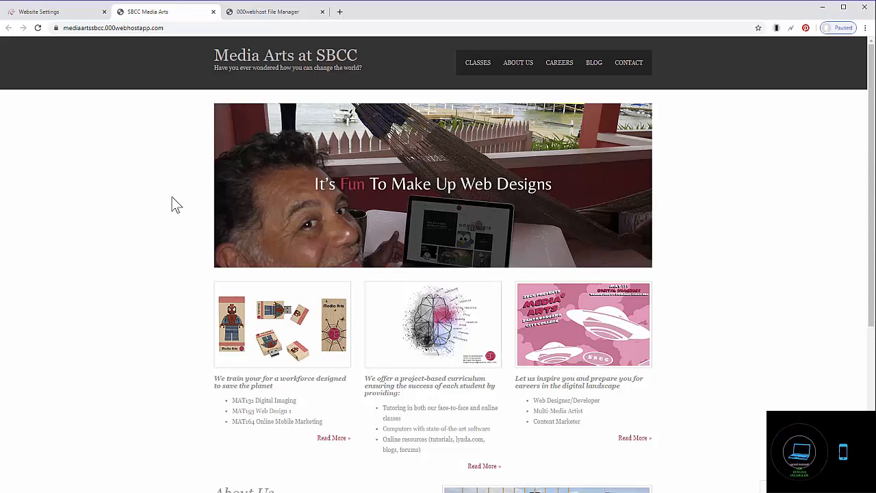
mouse_move(164, 208)
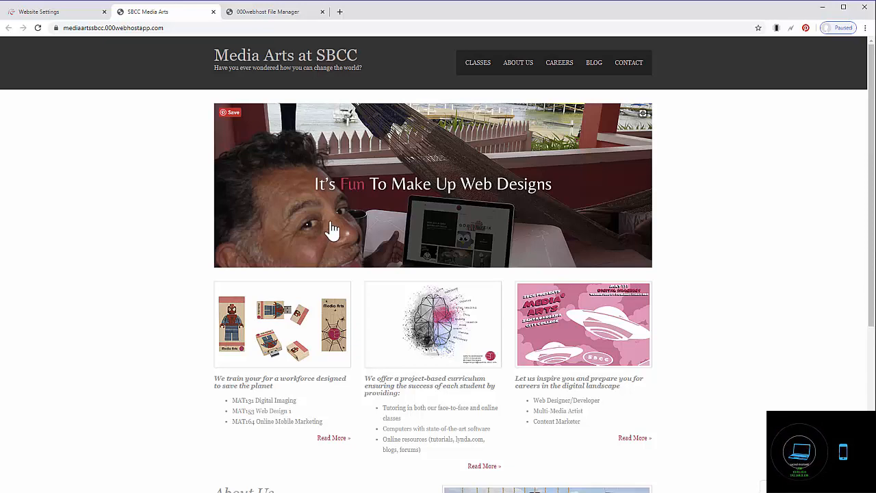
scroll(down, 3)
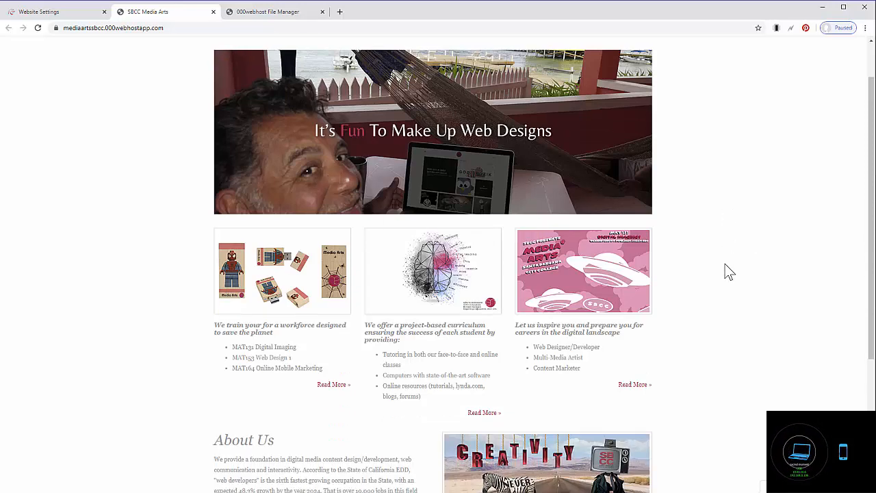
scroll(down, 3)
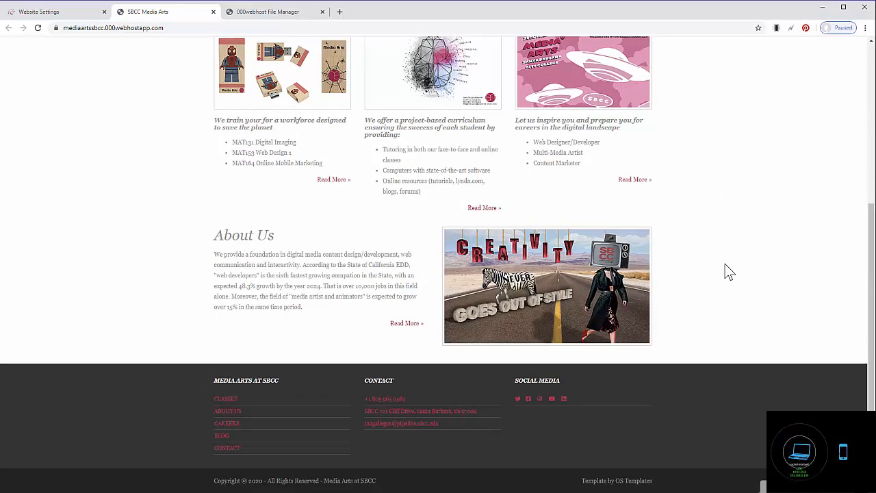
scroll(up, 3)
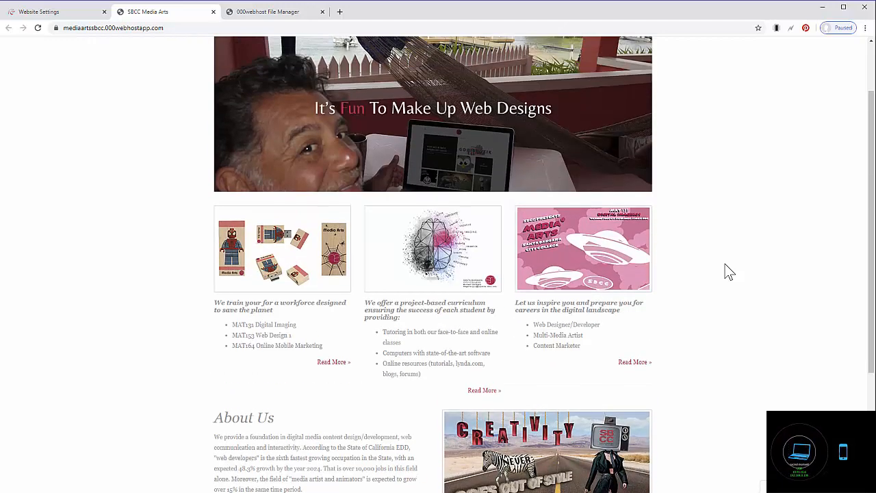
scroll(up, 3)
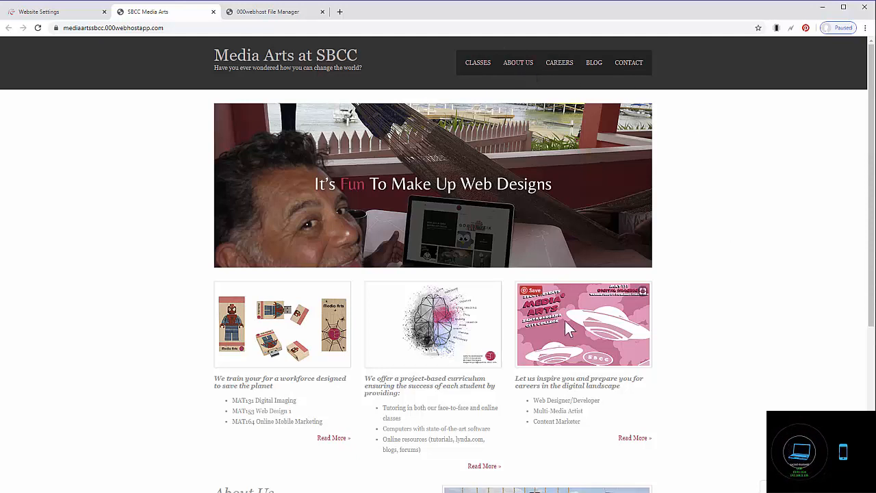
mouse_move(545, 253)
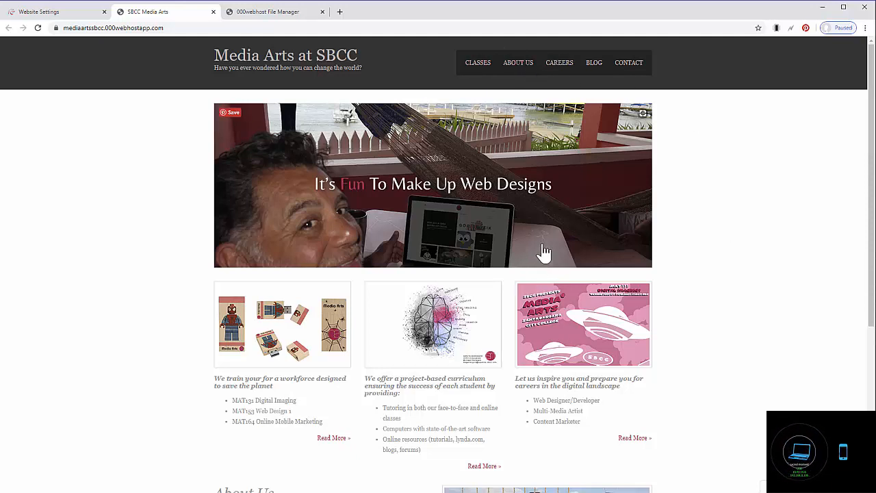
mouse_move(575, 203)
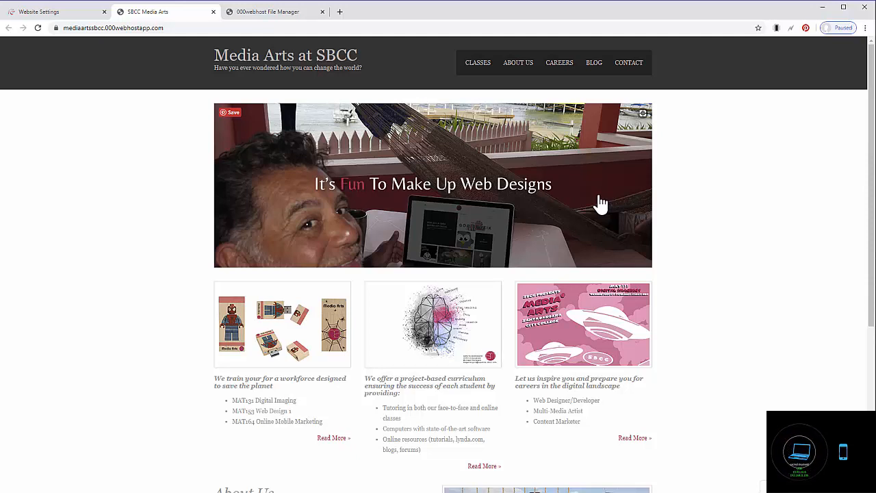
mouse_move(331, 218)
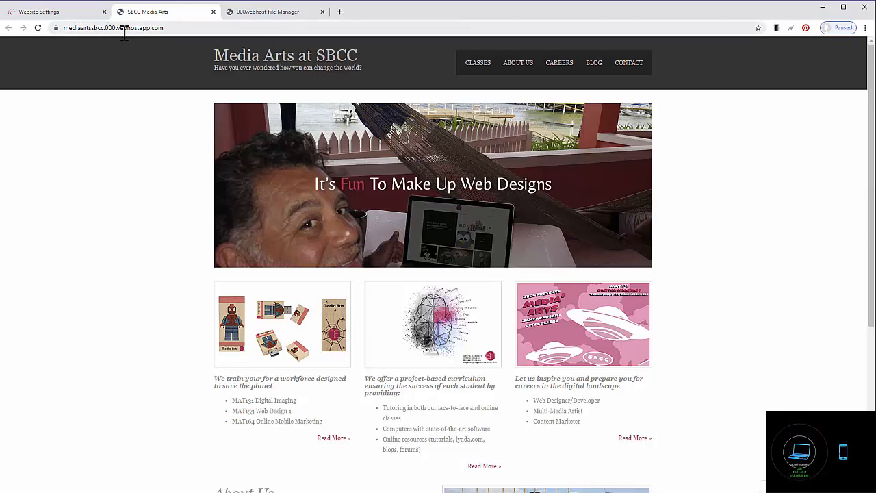
mouse_move(139, 27)
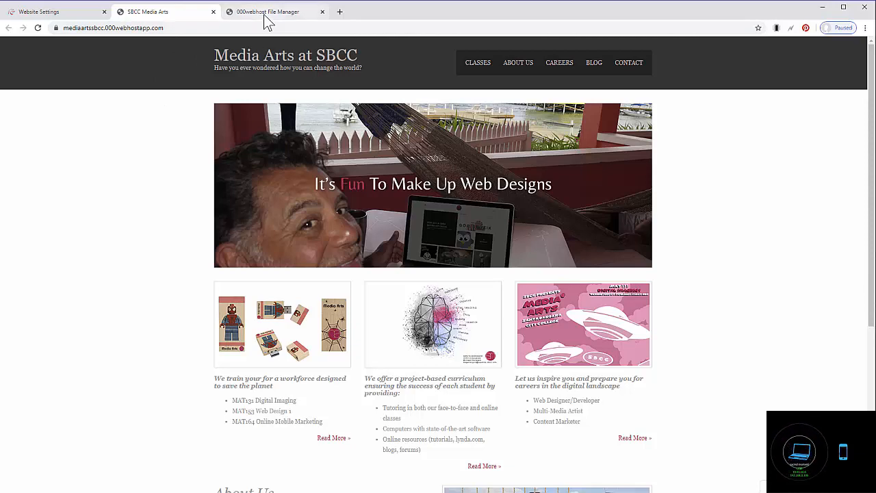
Show the 000webhost Website Settings page with the site's FTP host, port and username
click(39, 11)
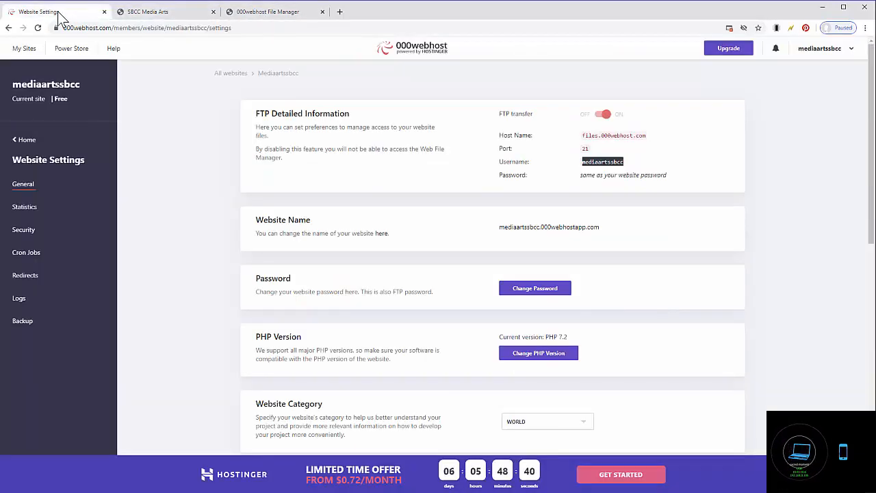
mouse_move(227, 297)
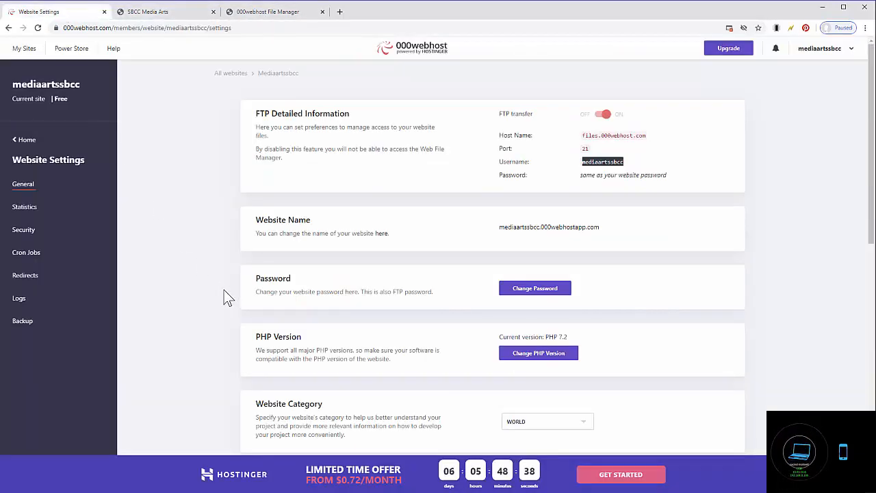
mouse_move(140, 216)
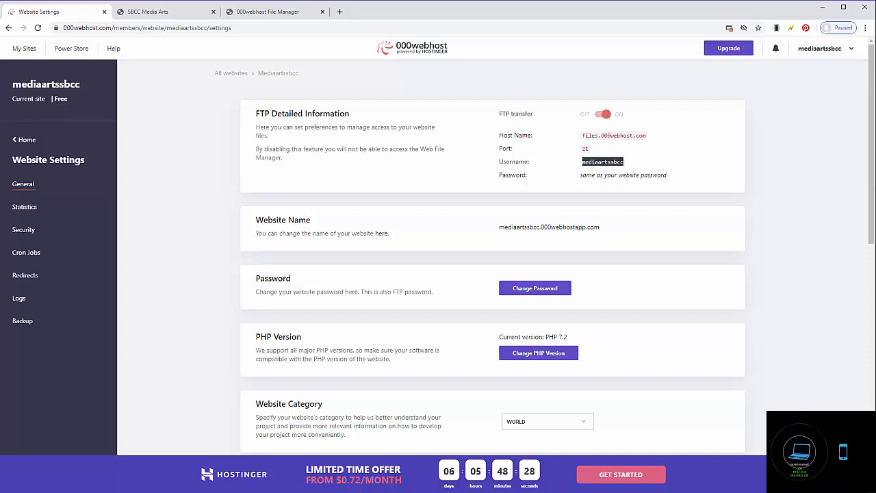
mouse_move(172, 264)
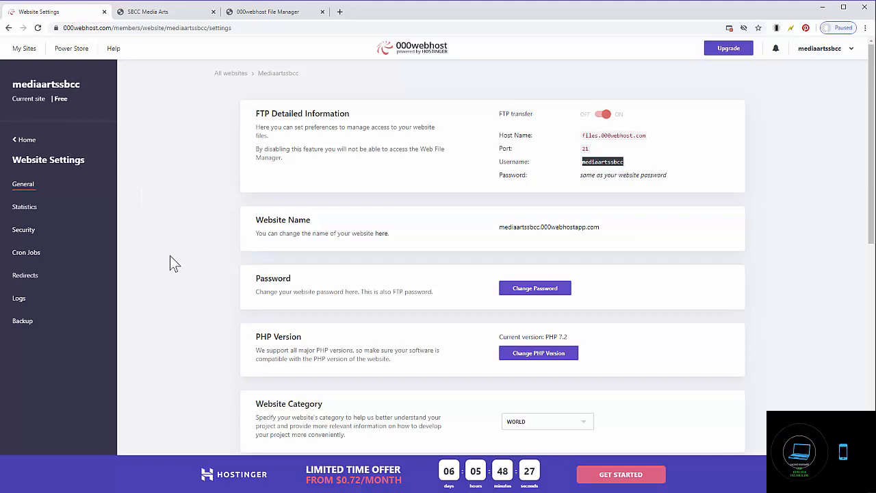
Return to the live SBCC Media Arts site and highlight its 000webhostapp address
click(164, 11)
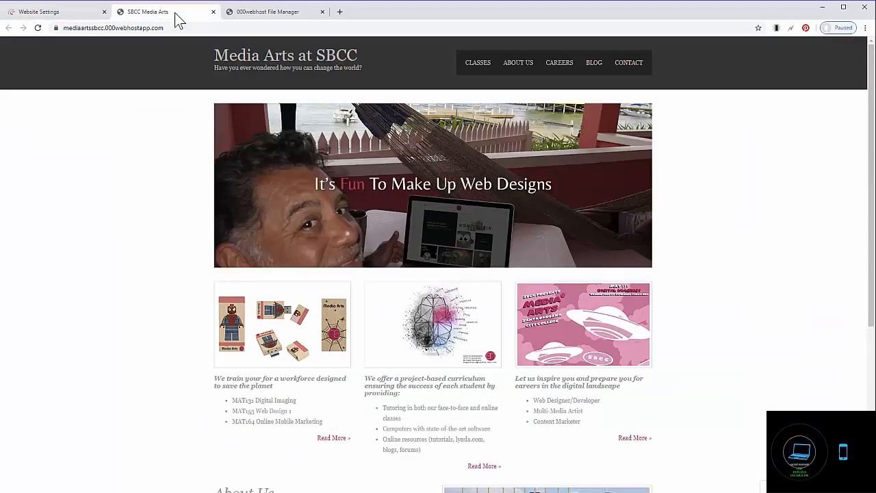
mouse_move(227, 190)
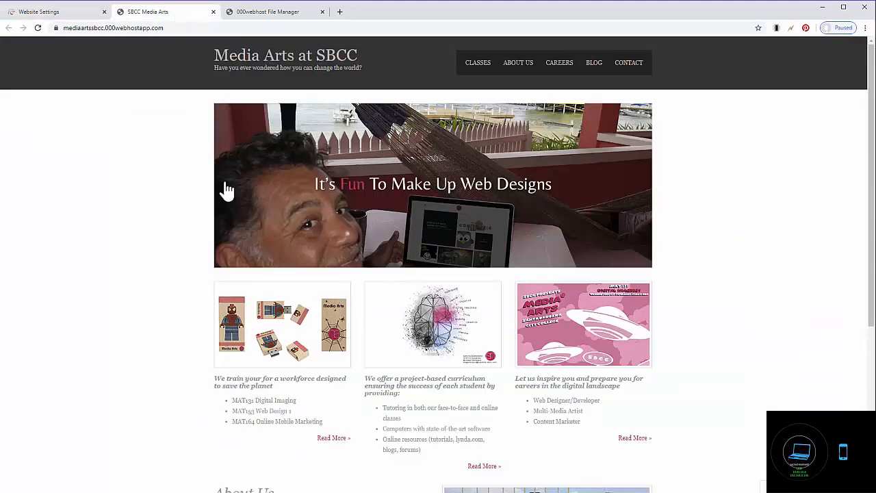
scroll(down, 3)
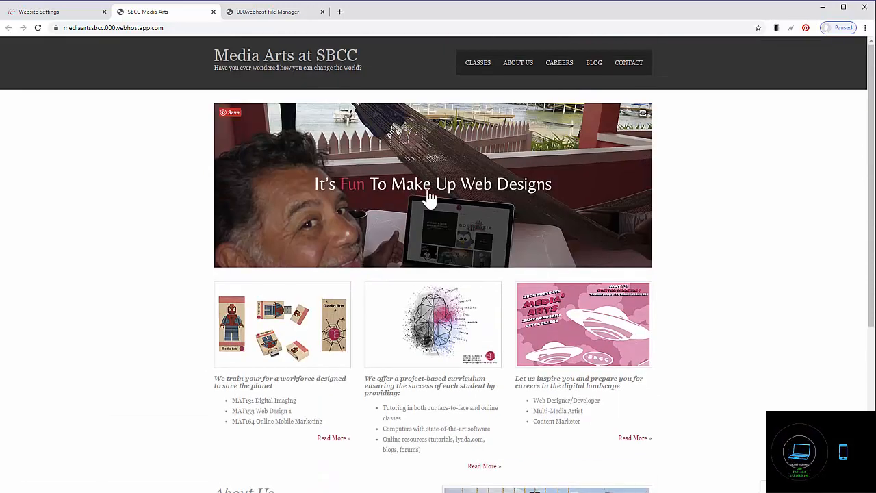
mouse_move(792, 364)
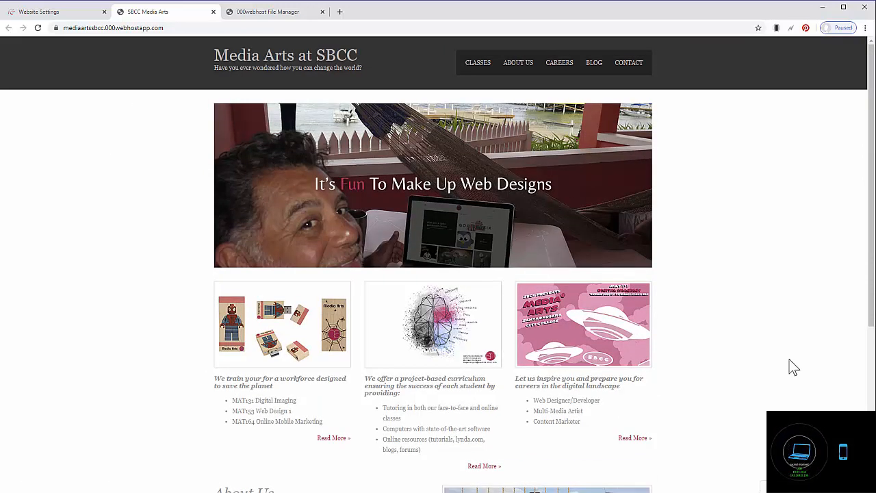
mouse_move(800, 372)
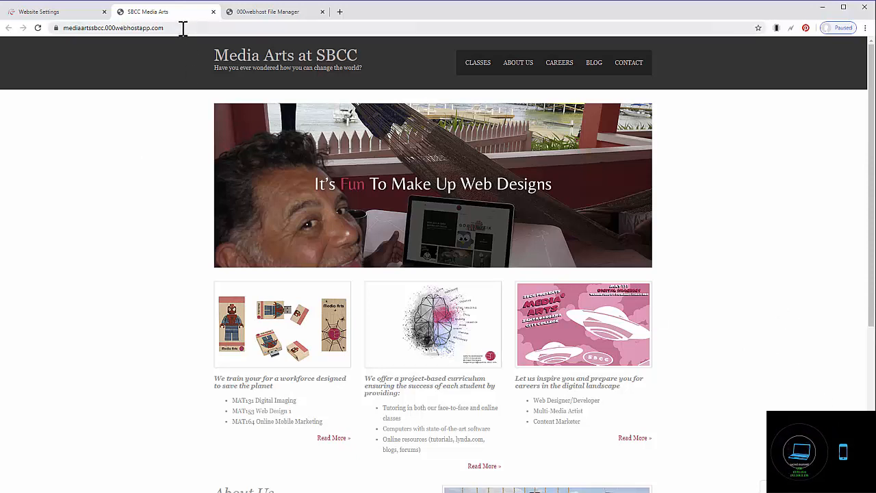
click(112, 27)
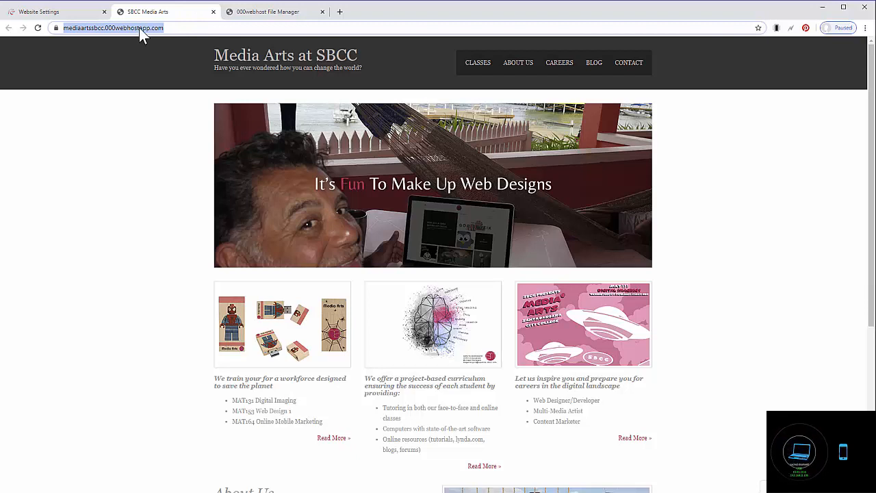
mouse_move(815, 402)
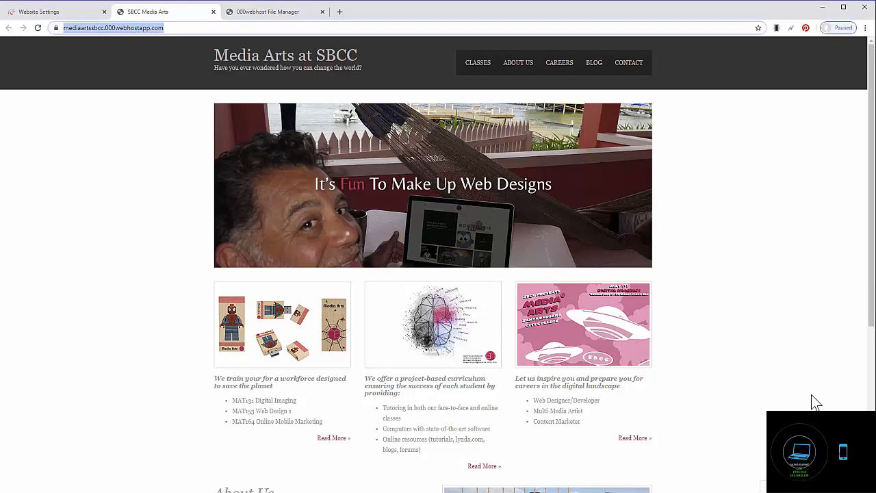